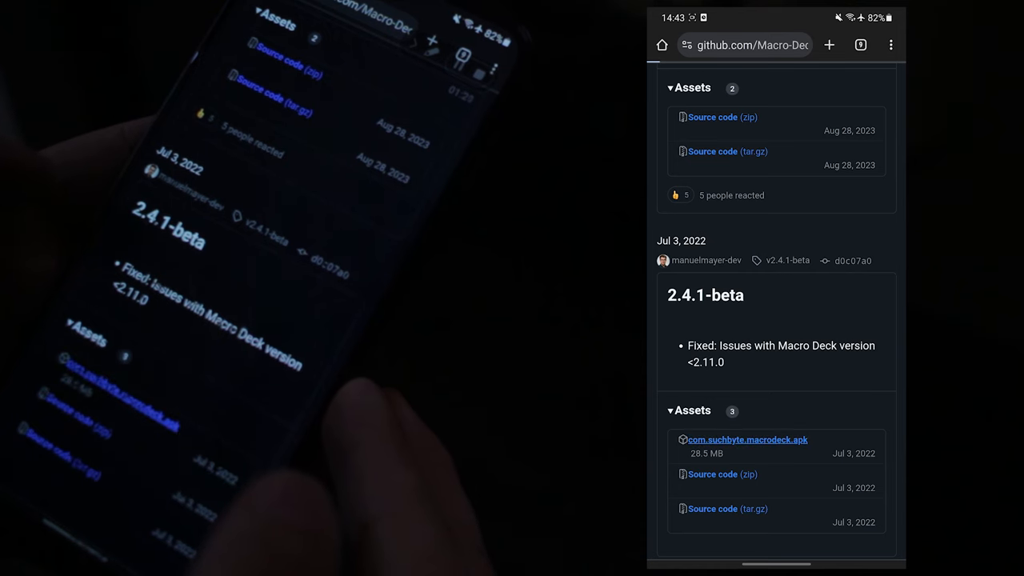
Download com.suchbyte.macrodeck.apk, install and launch it, then start connecting to the PC server.
left_click(746, 439)
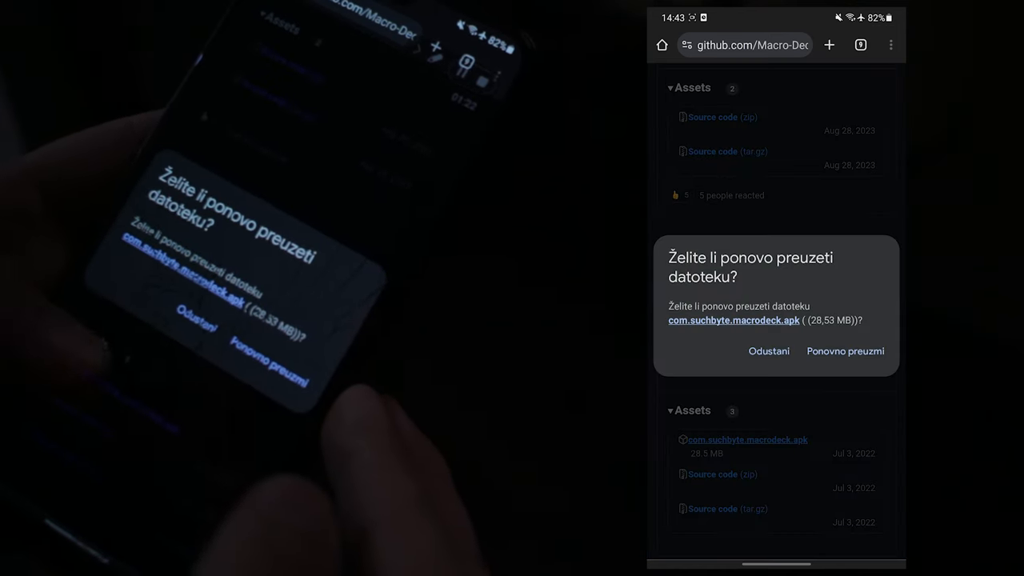
left_click(845, 350)
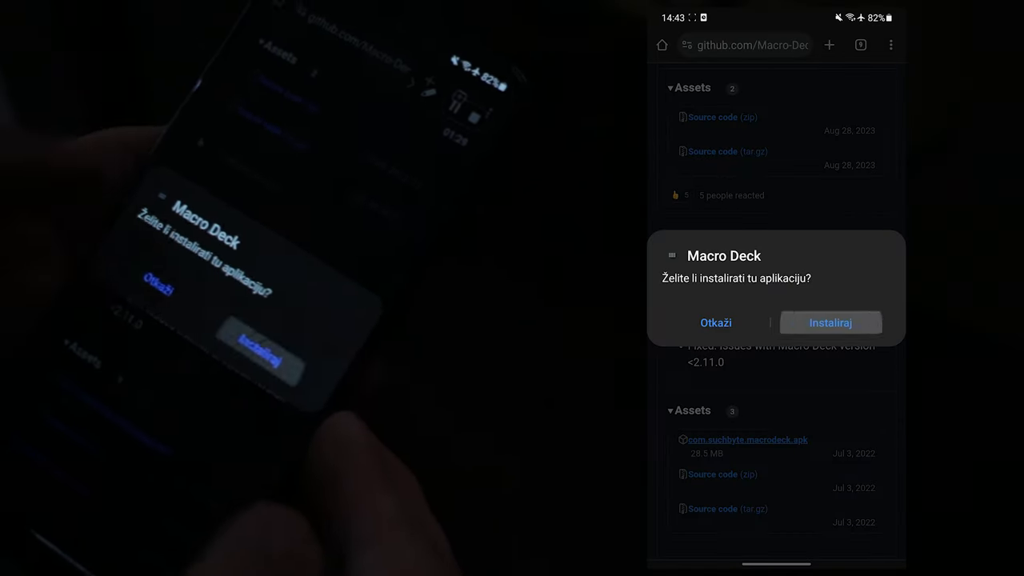
left_click(829, 324)
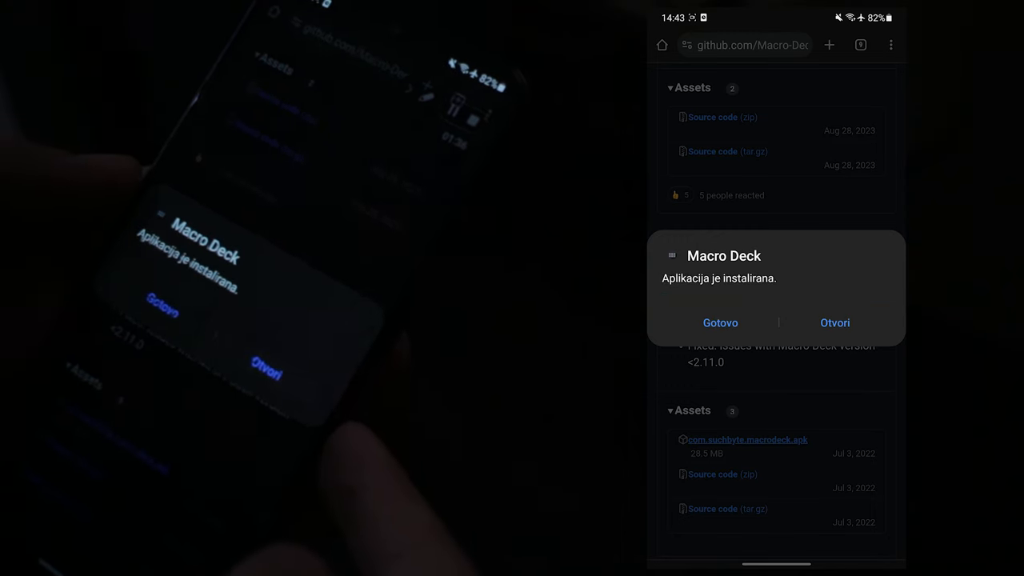
left_click(835, 324)
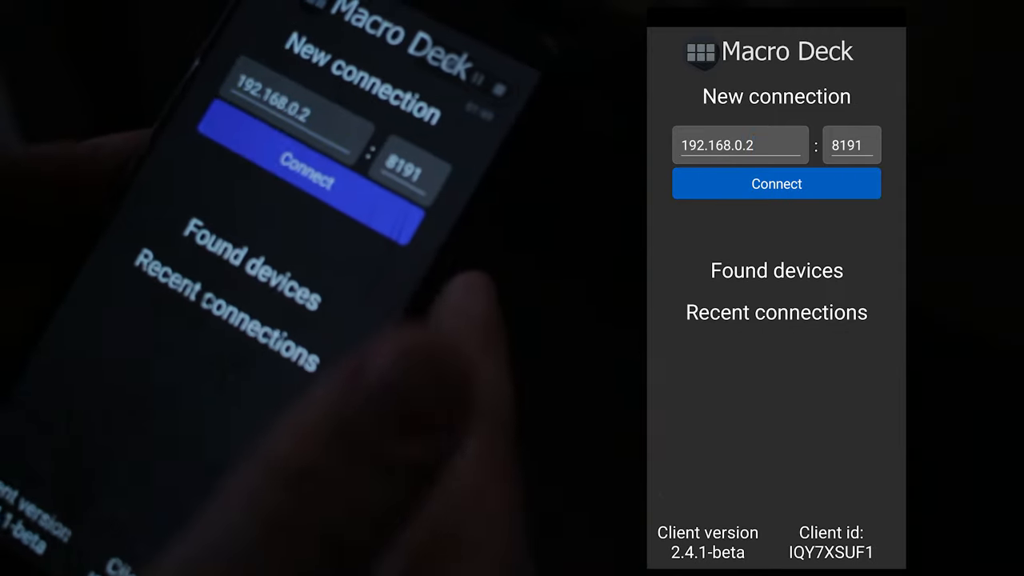
left_click(776, 182)
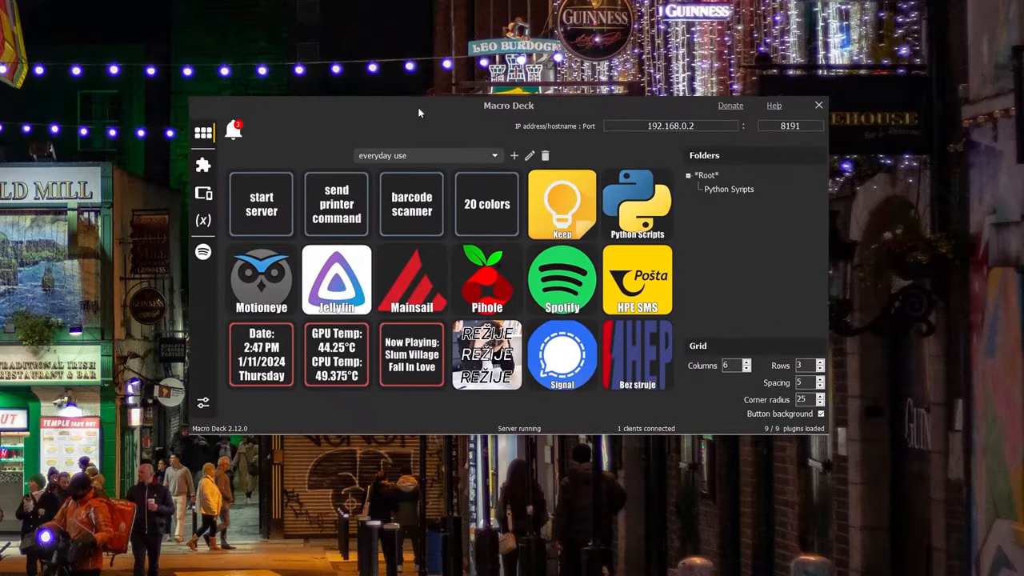
Raise the deck grid's Columns setting from 6 to 11 for a wider layout.
left_click_drag(508, 106, 512, 71)
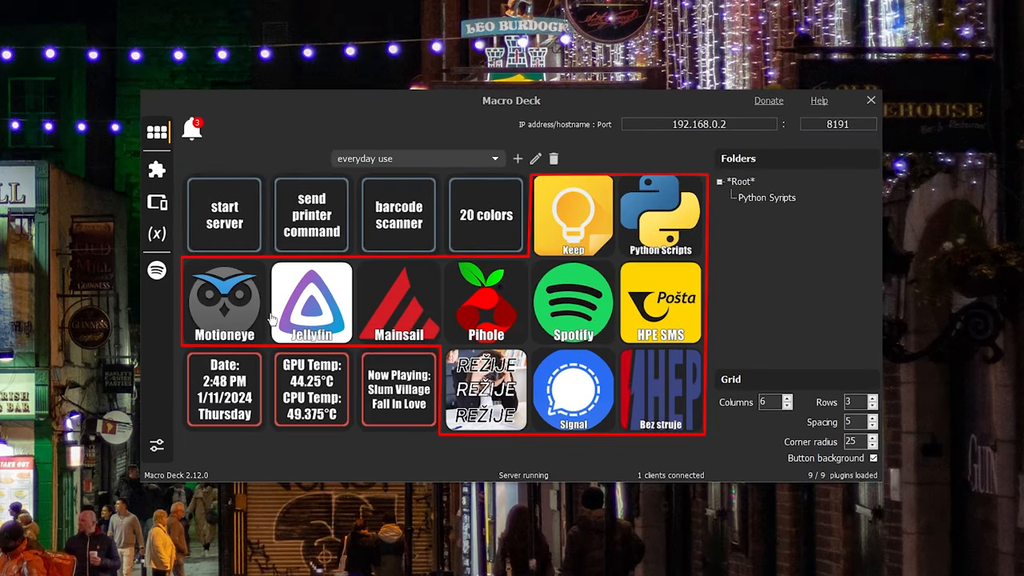
mouse_move(414, 306)
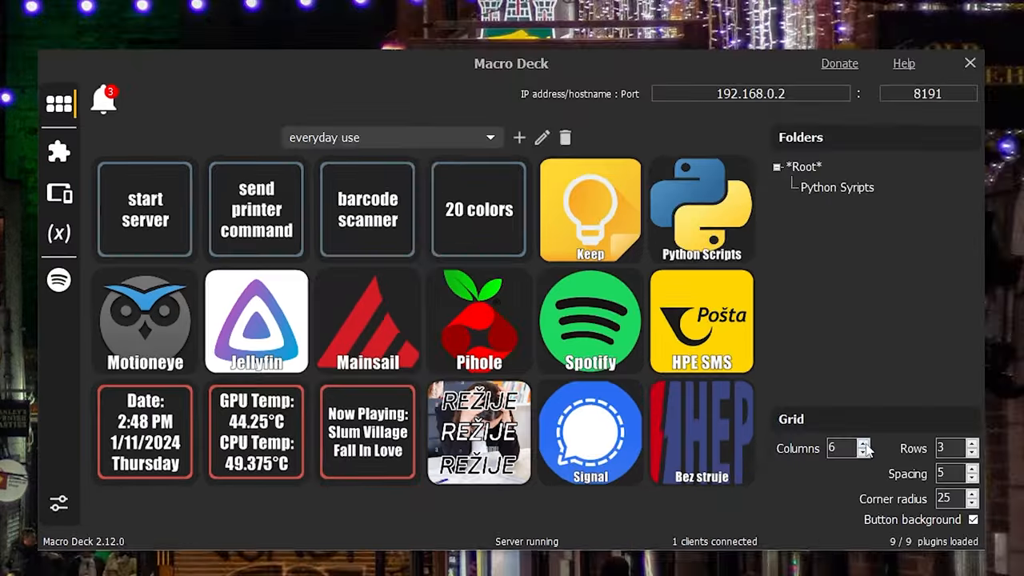
left_click(842, 448)
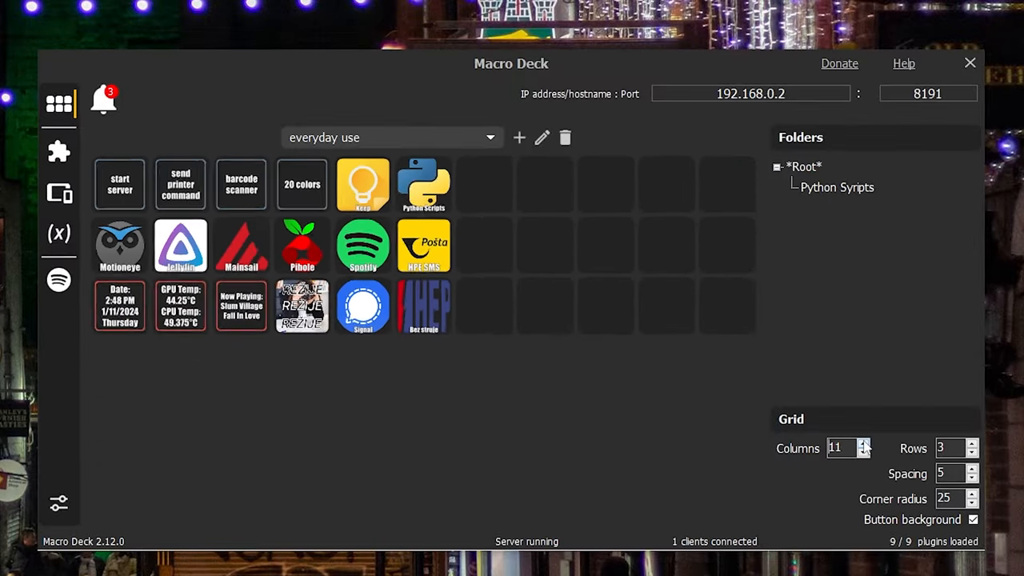
left_click(864, 443)
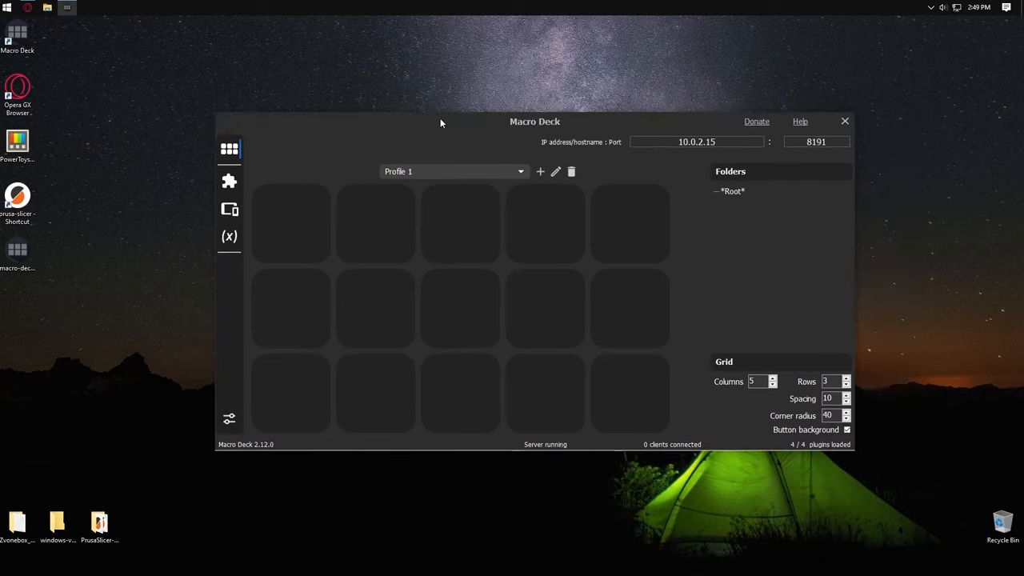
Browse the Windows Utils action list in the action configurator, then head to the Extensions page.
left_click_drag(535, 122, 516, 105)
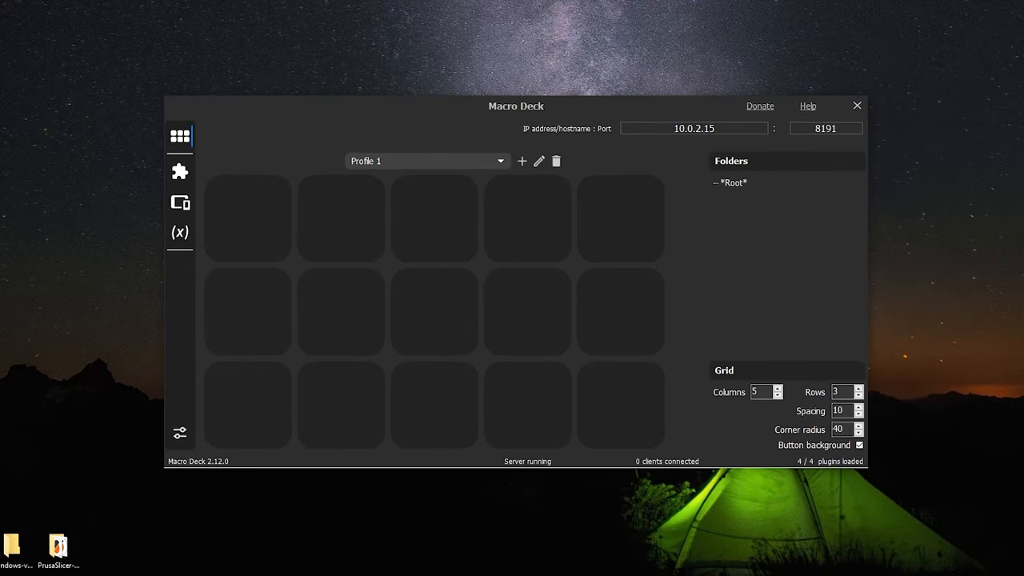
left_click_drag(515, 105, 515, 118)
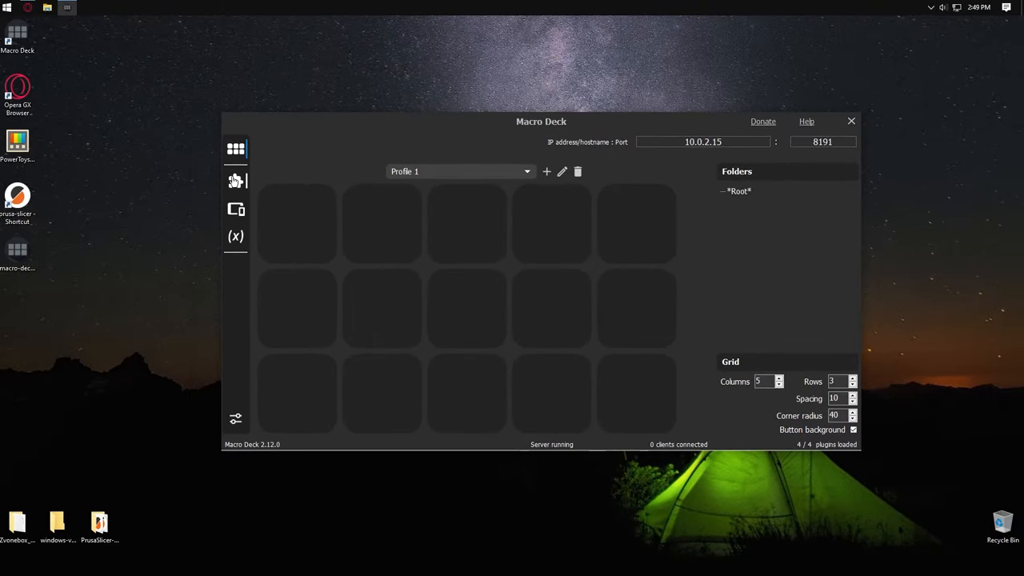
left_click(236, 181)
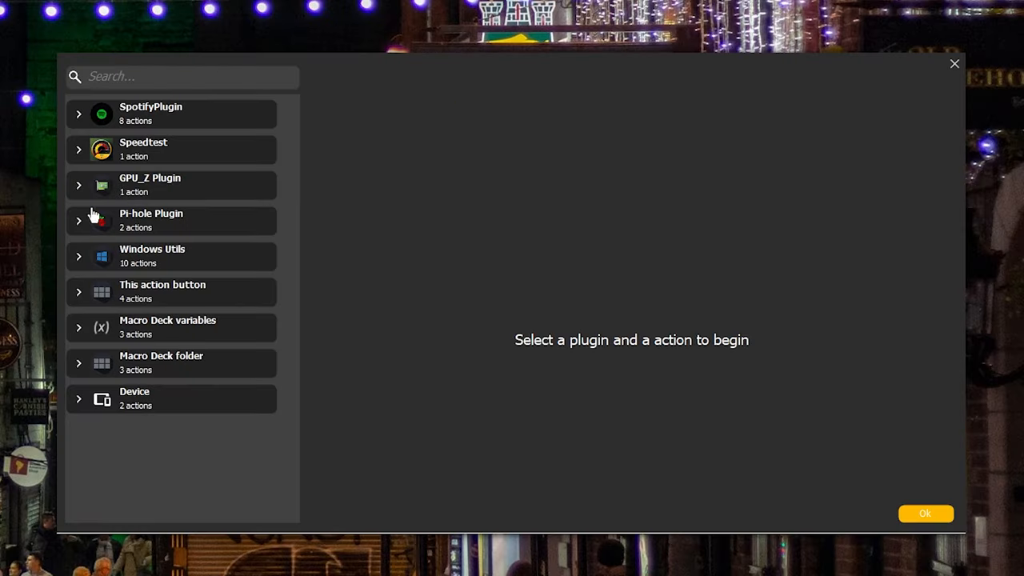
left_click(79, 256)
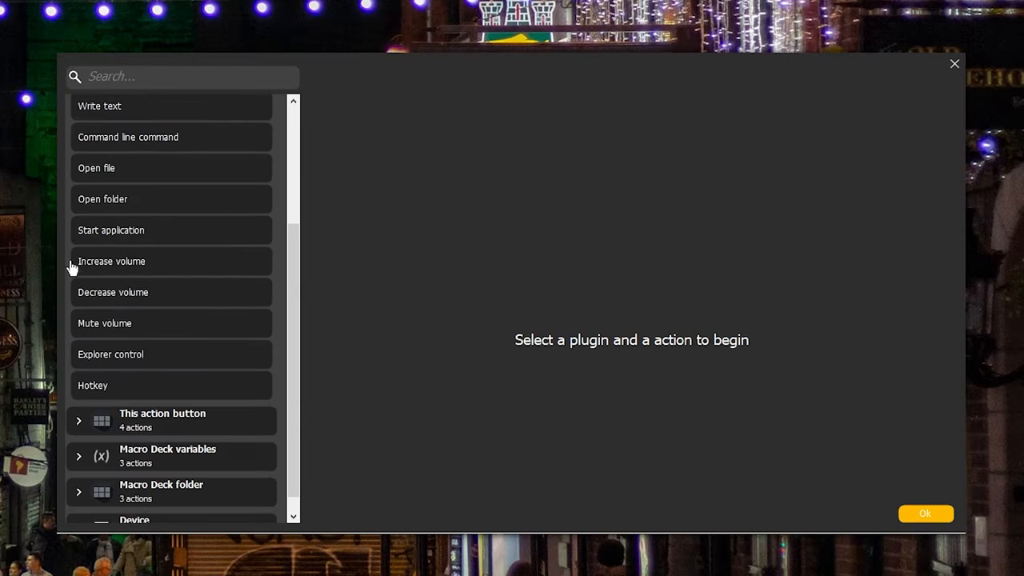
scroll("up", 3)
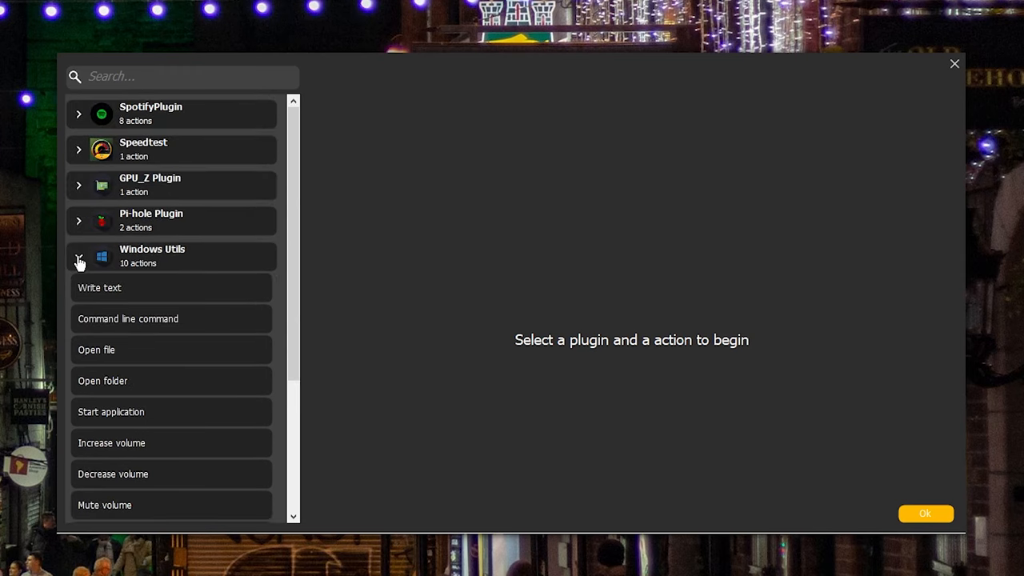
left_click(79, 256)
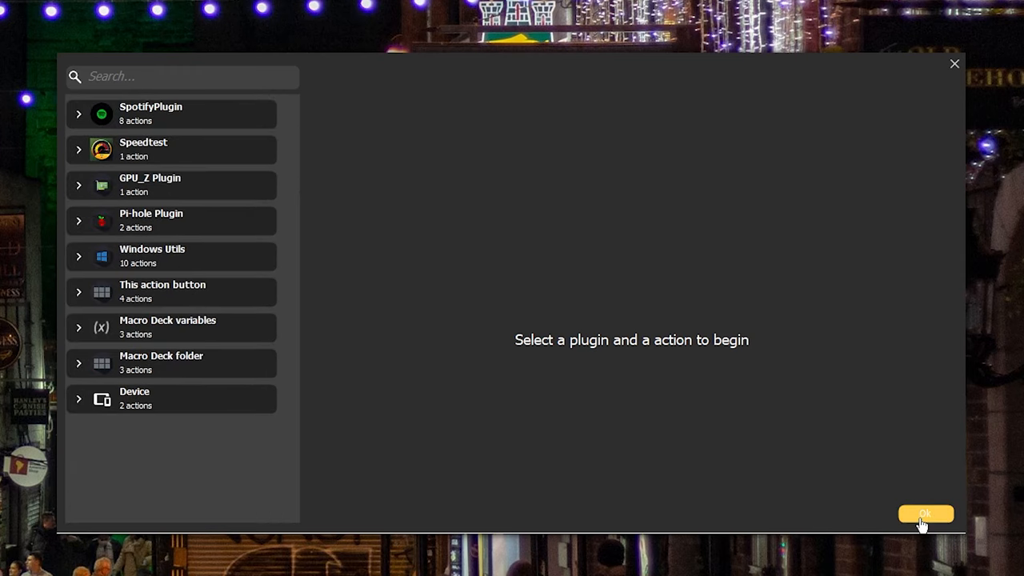
left_click(925, 513)
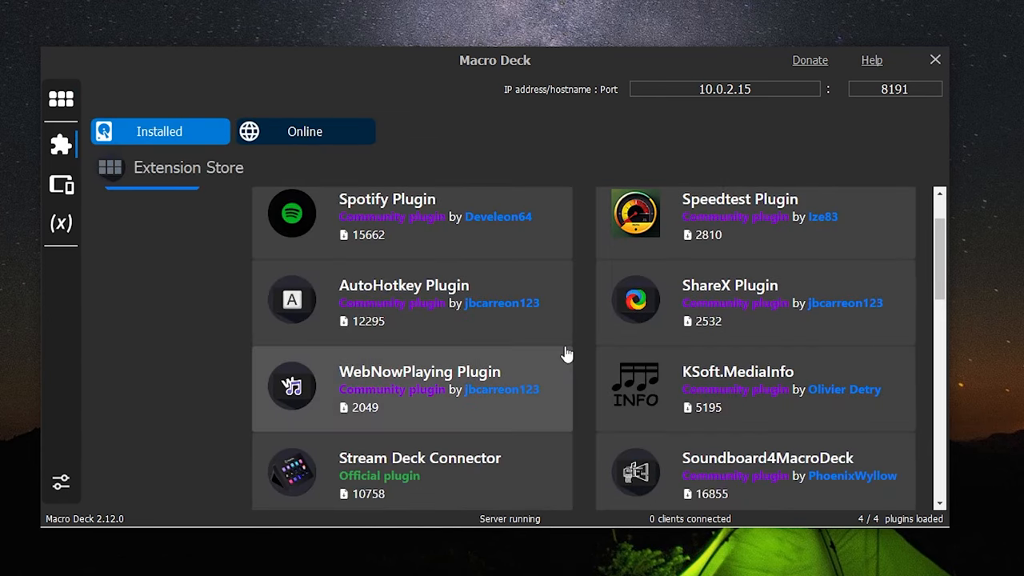
Install the Windows Utils plugin from the Extension Store.
scroll("down", 3)
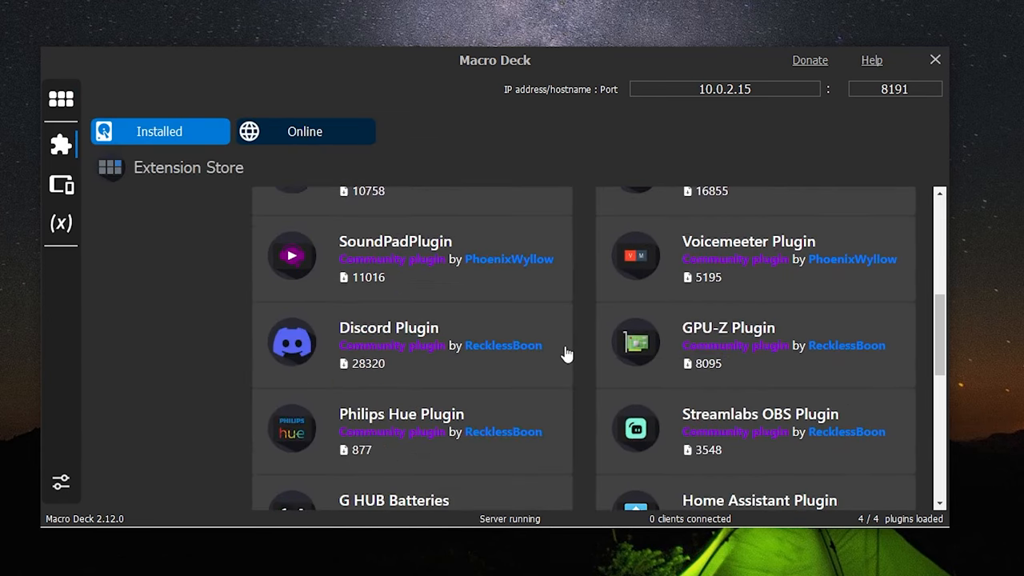
scroll("down", 3)
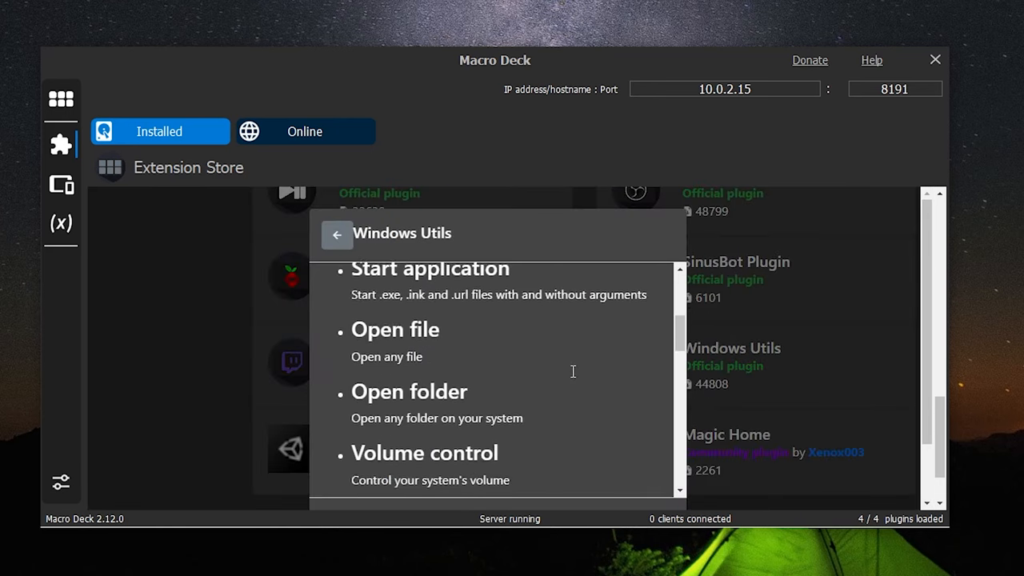
scroll("down", 3)
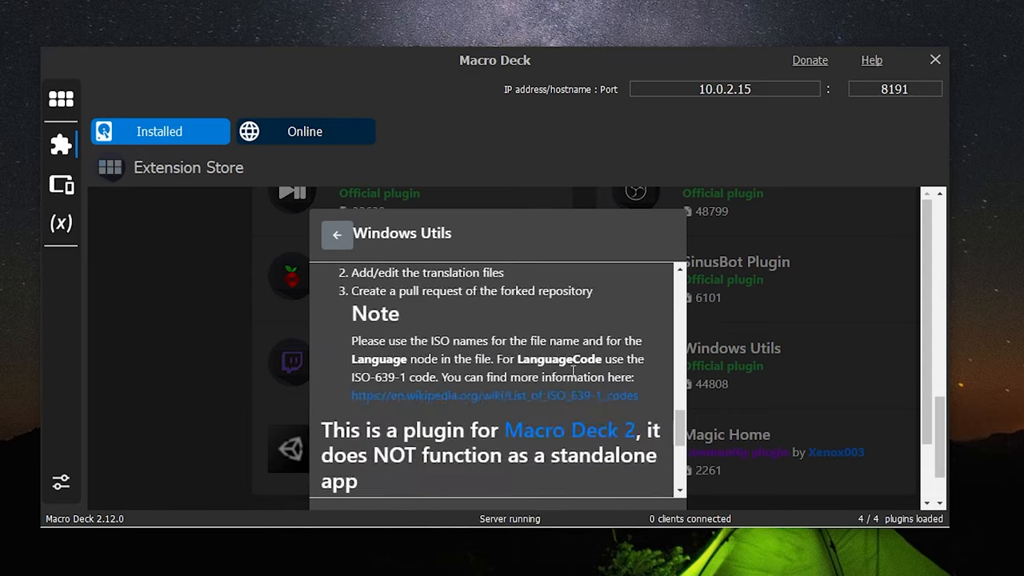
left_click(336, 234)
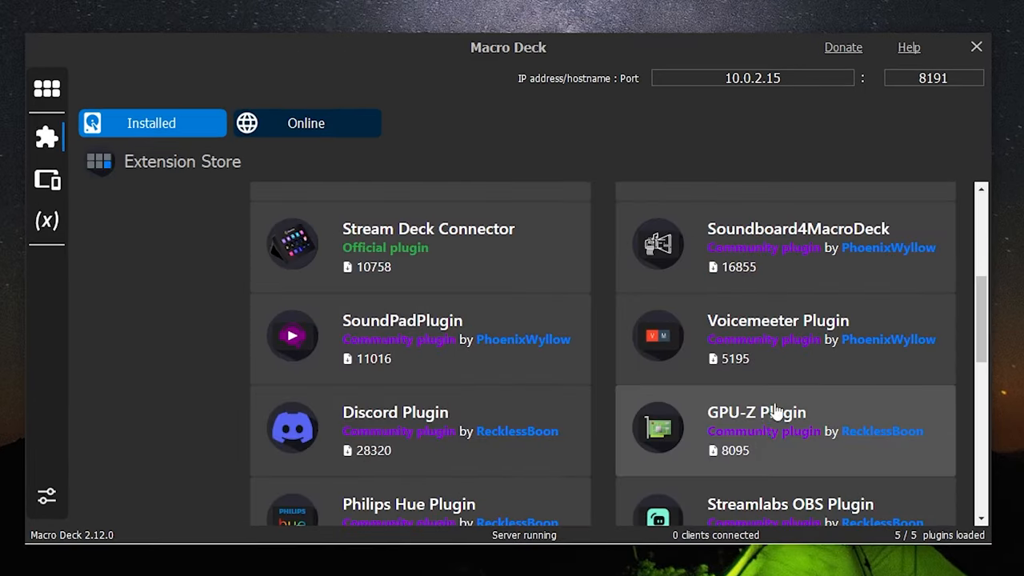
Install the GPU-Z and Spotify plugins, reaching the Spotify developer portal link in its setup wizard.
left_click(755, 413)
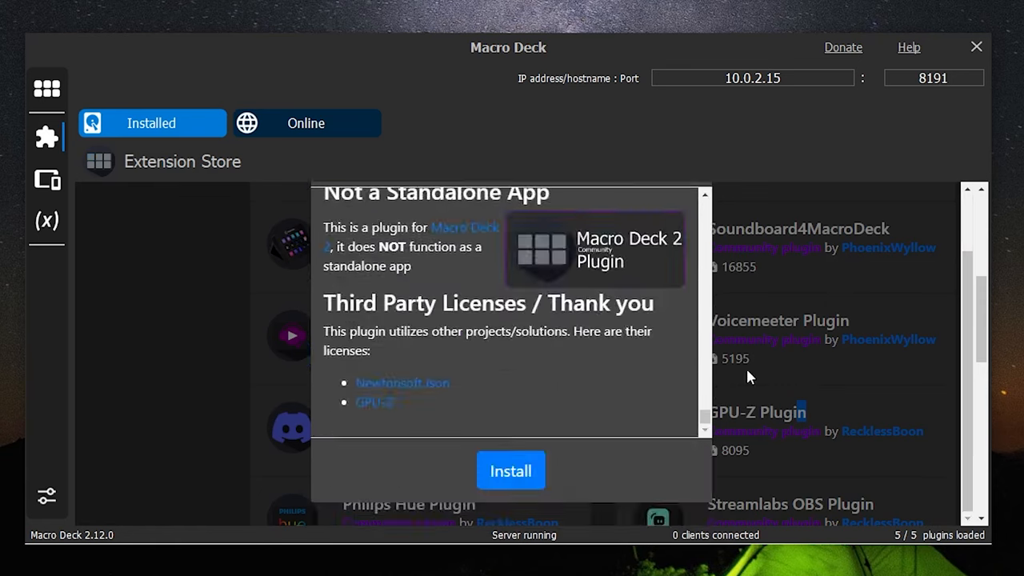
left_click(511, 470)
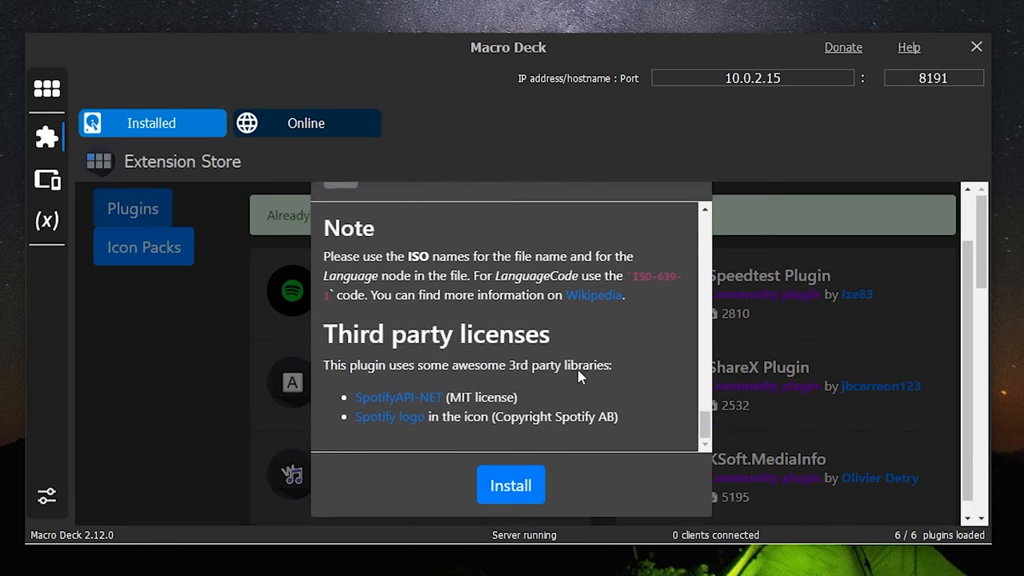
left_click(510, 485)
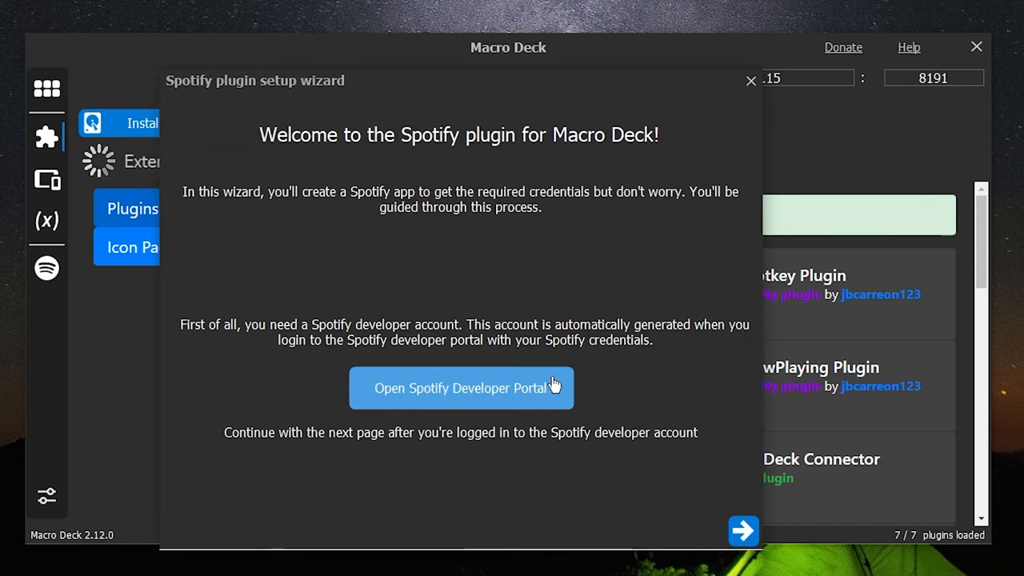
left_click(461, 389)
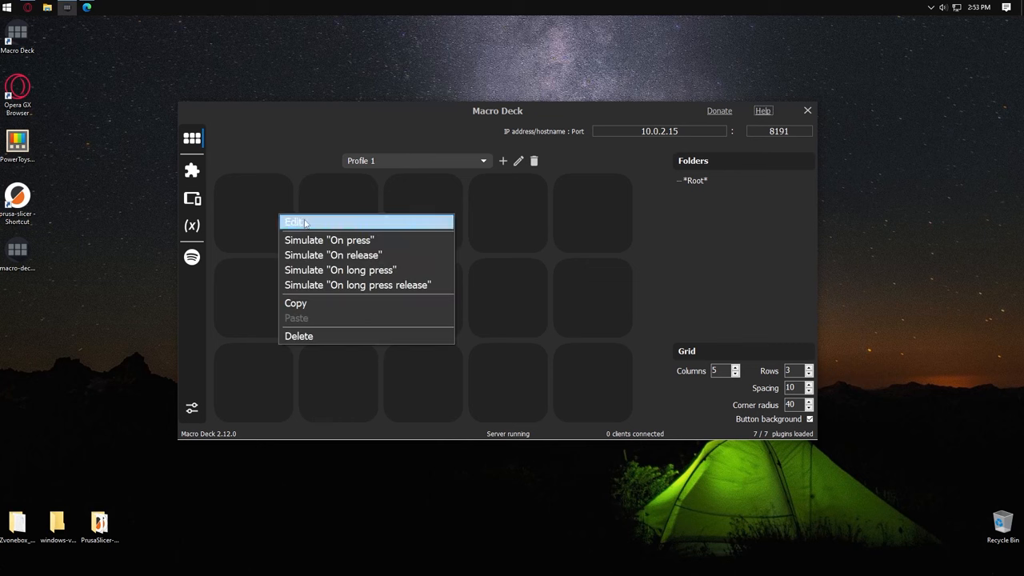
Bring up the button editor for an empty cell on the Profile 1 deck grid.
left_click(295, 221)
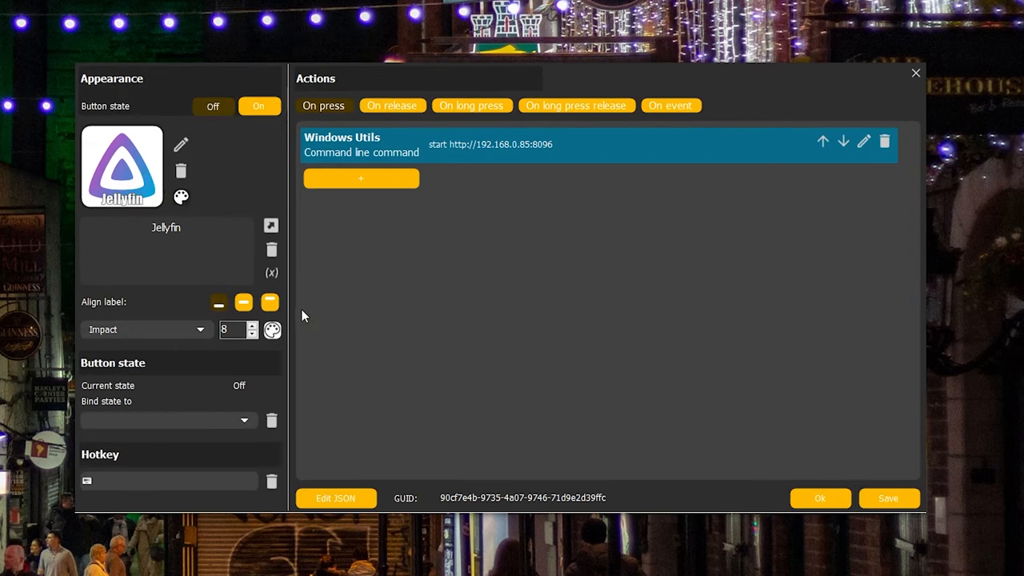
left_click(180, 197)
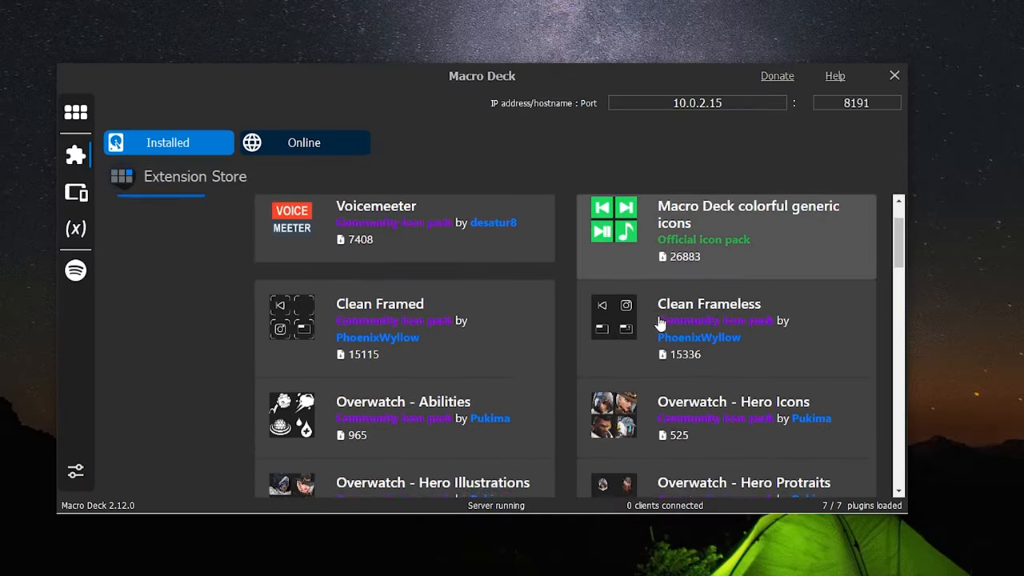
scroll("down", 3)
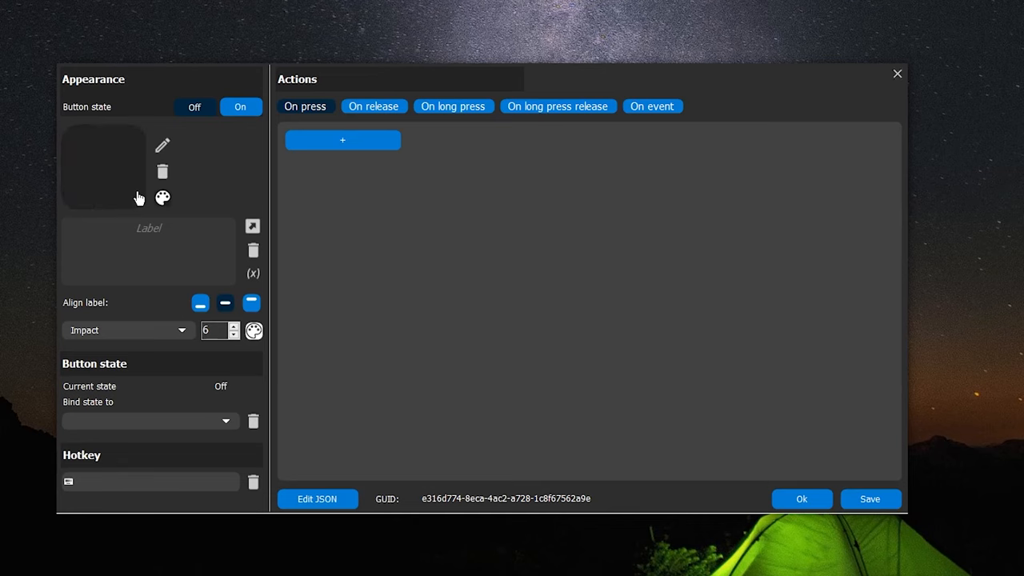
Create icon pack my_new_pack and import an Overwatch hero portrait as the button's icon.
left_click(162, 198)
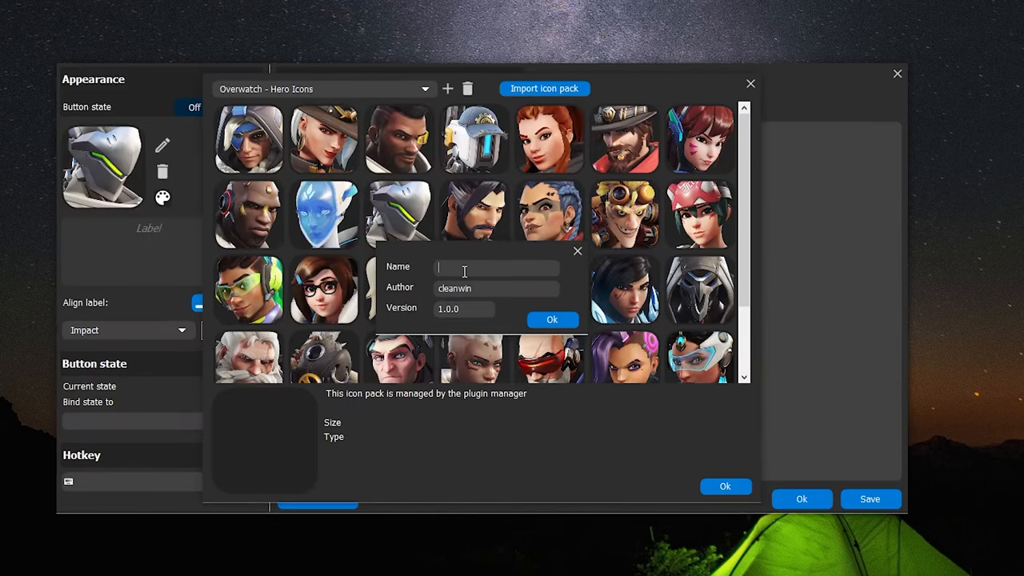
left_click(552, 320)
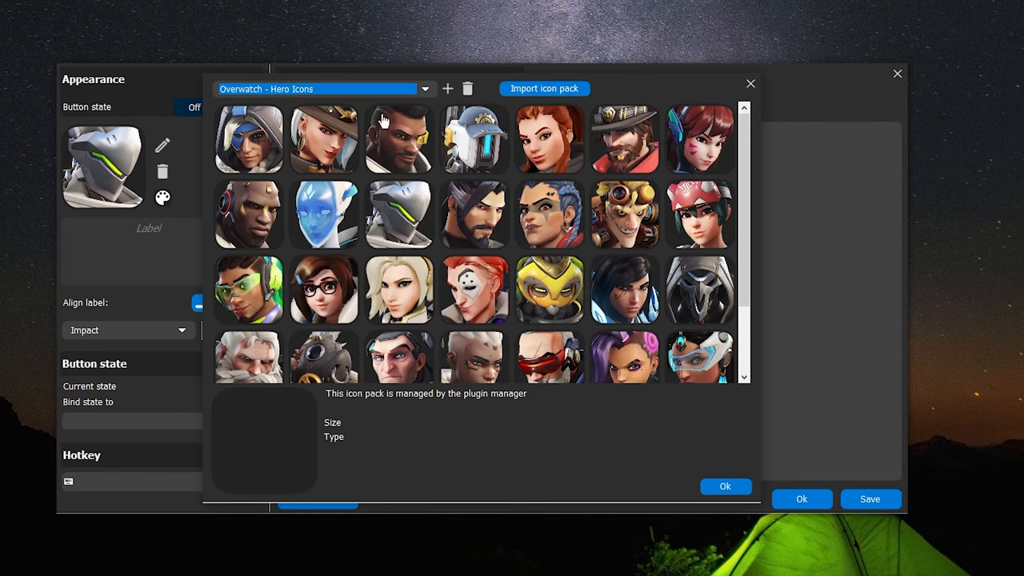
left_click(426, 90)
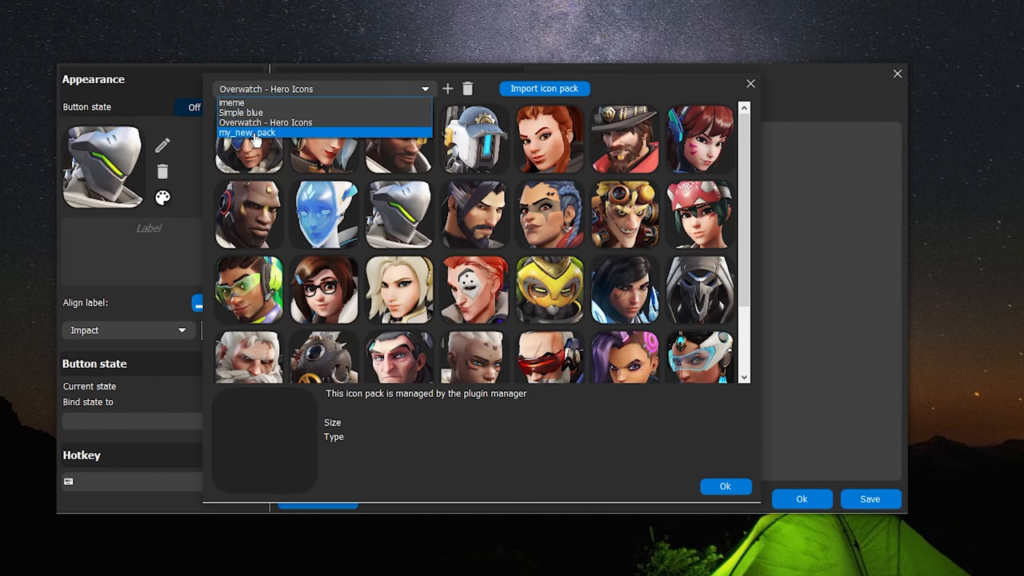
left_click(544, 88)
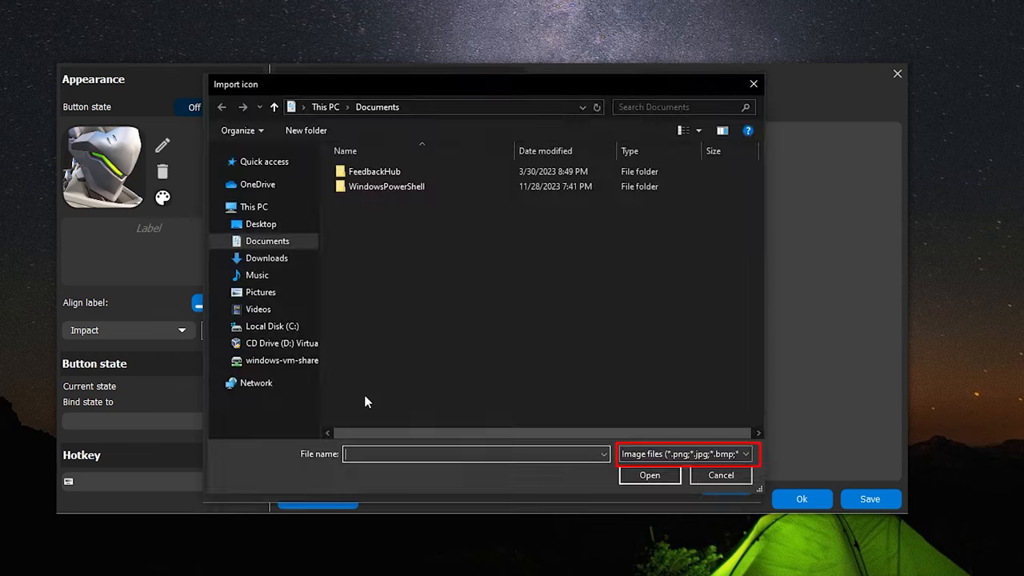
left_click(721, 474)
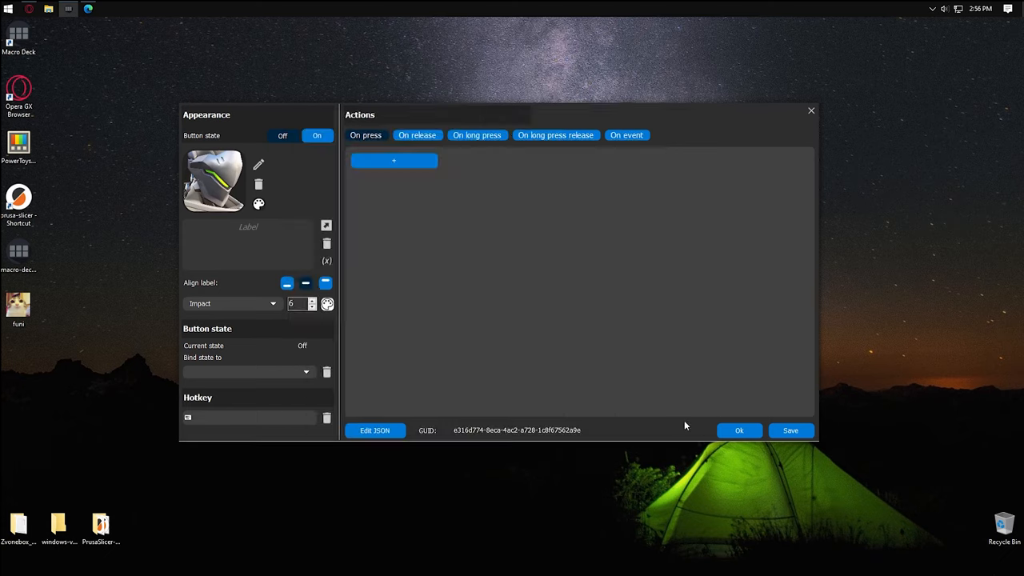
Save the icon button, then reopen the cat button for editing its label.
left_click(739, 430)
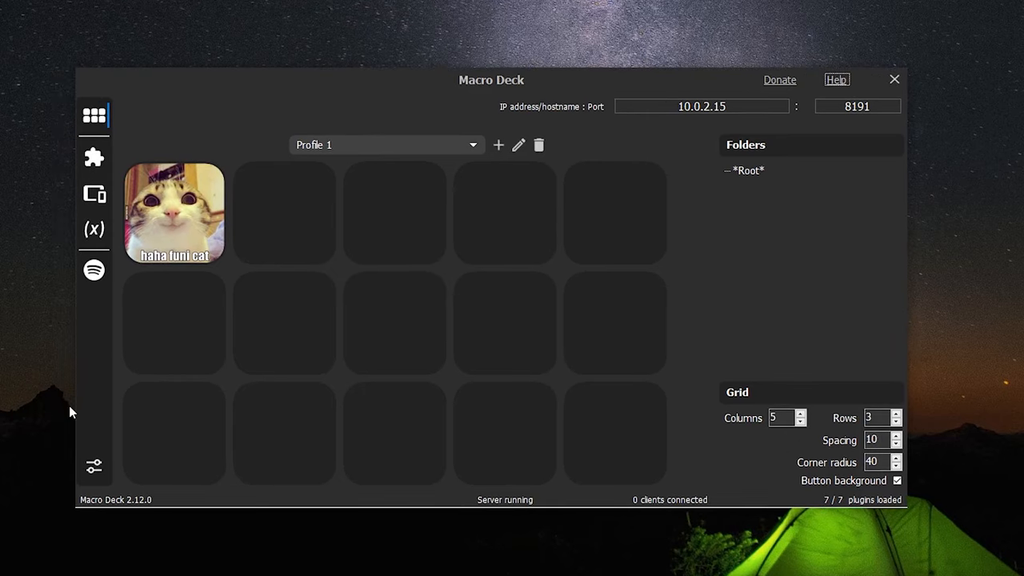
mouse_move(102, 384)
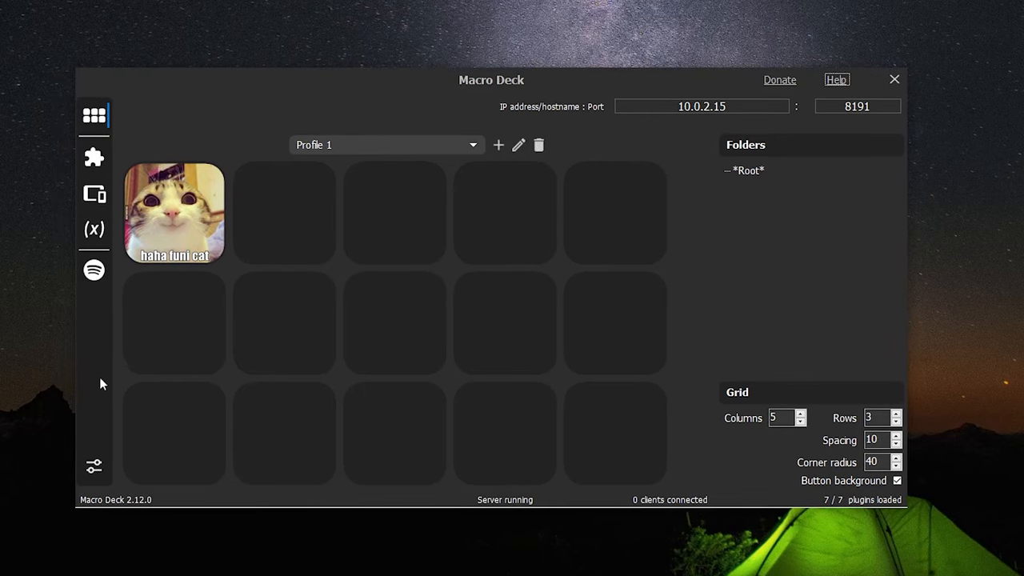
right_click(174, 214)
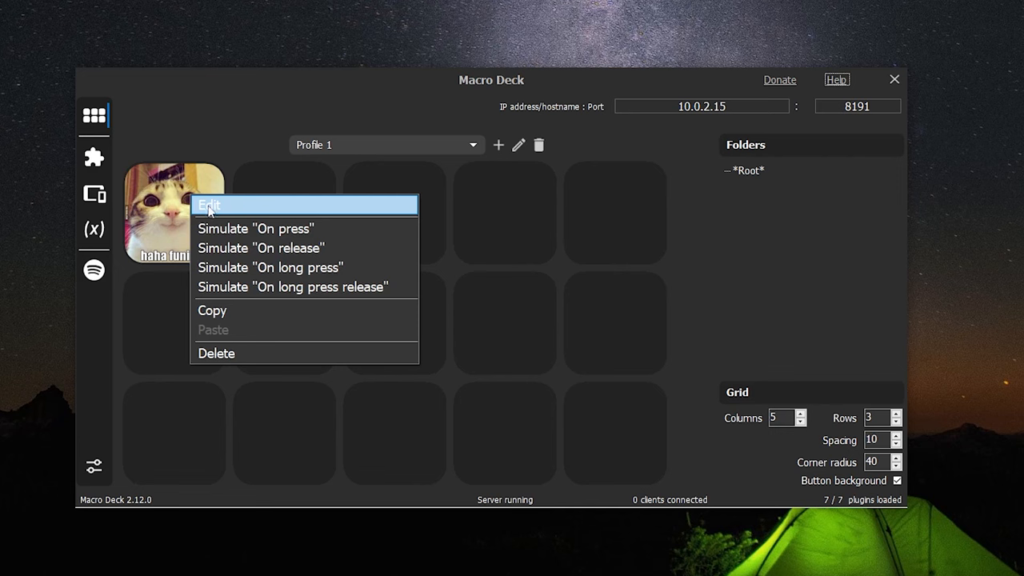
left_click(209, 205)
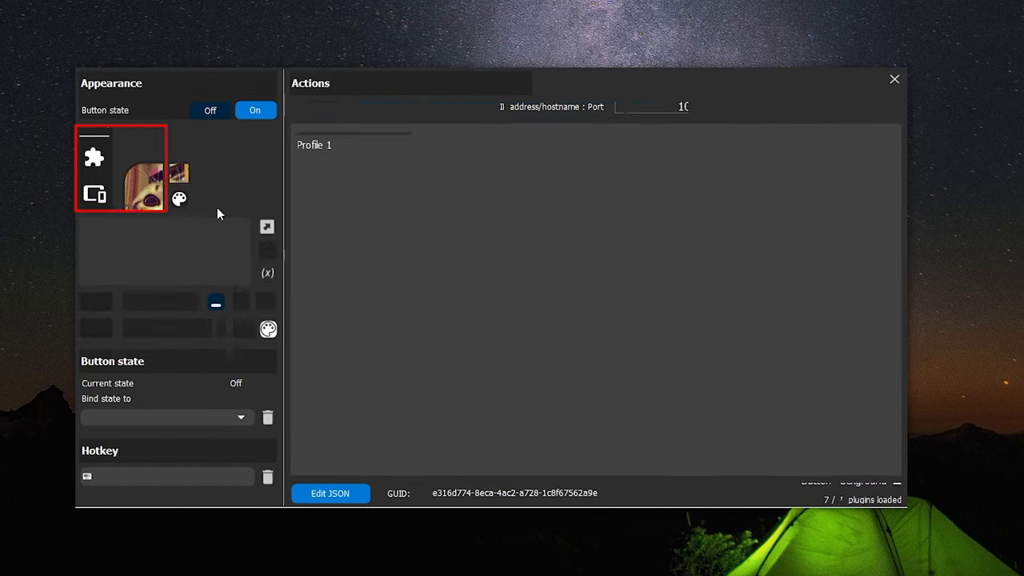
left_click(120, 168)
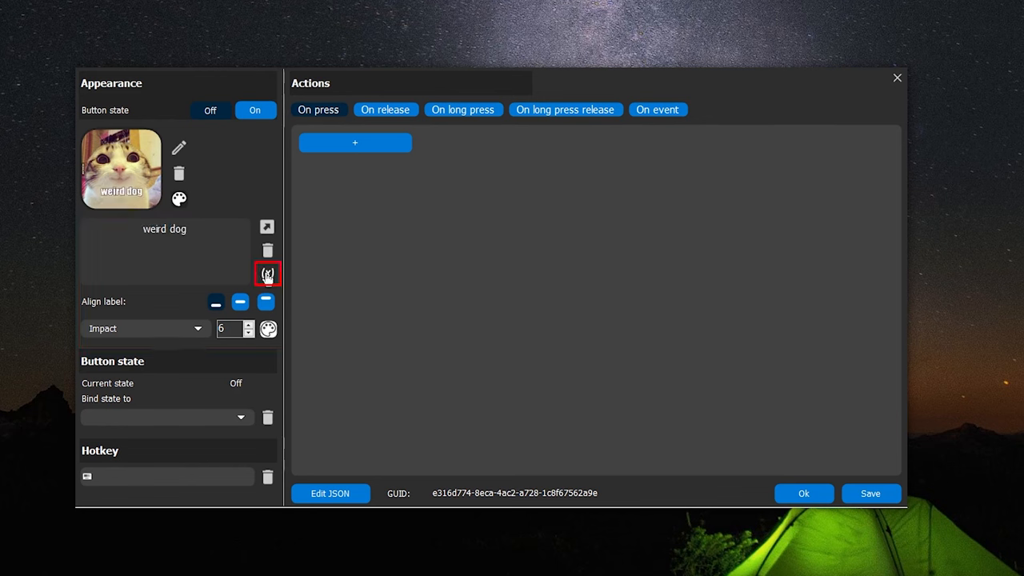
Insert time, date and day_of_week variables as a centered multi-line label and save it.
left_click(267, 272)
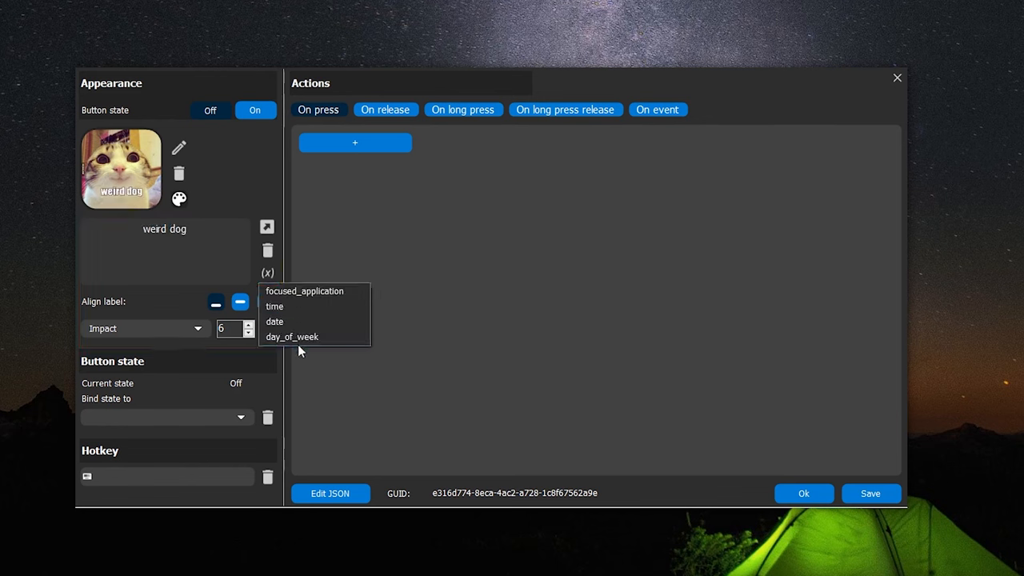
left_click(275, 307)
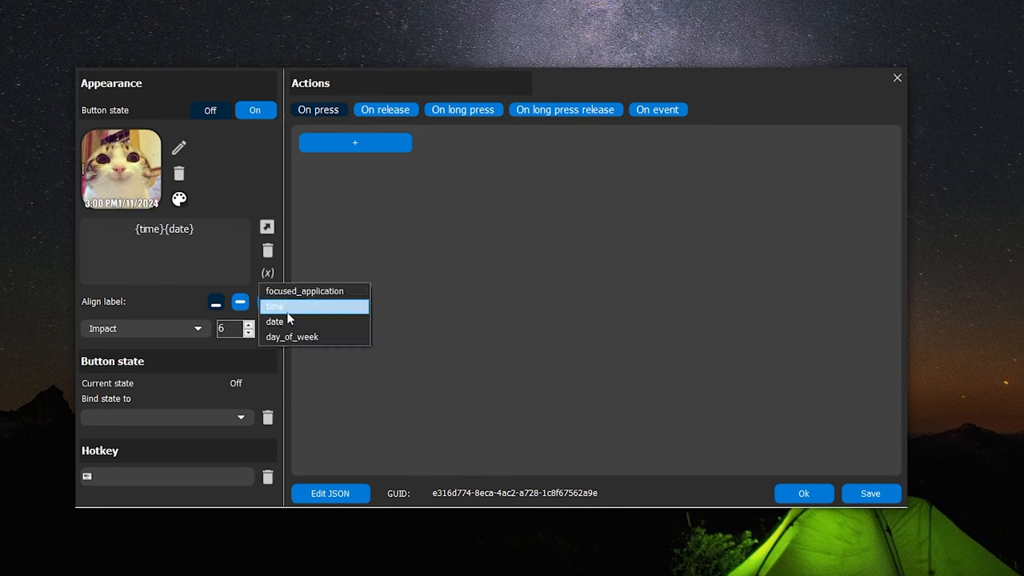
left_click(292, 336)
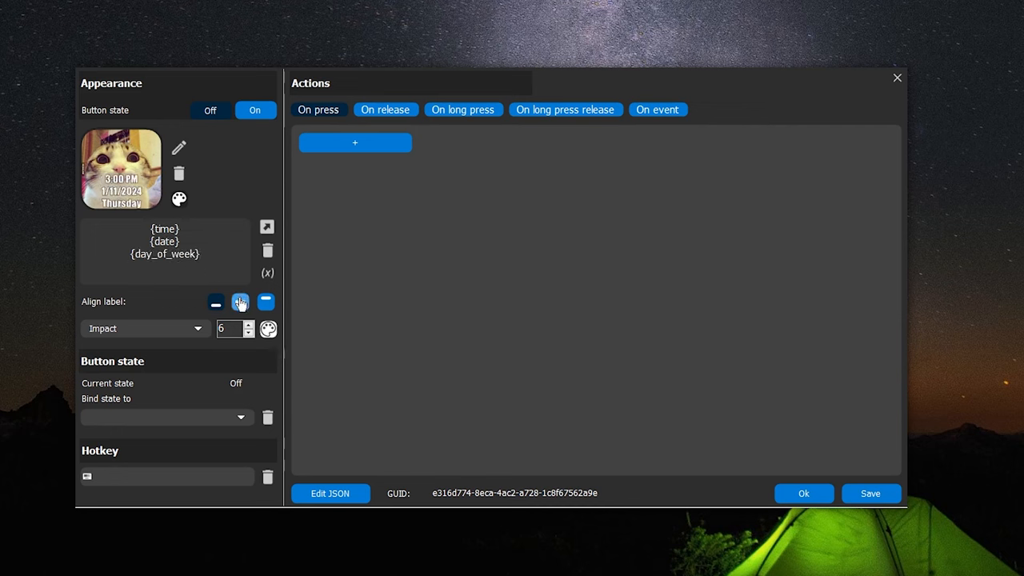
left_click(803, 493)
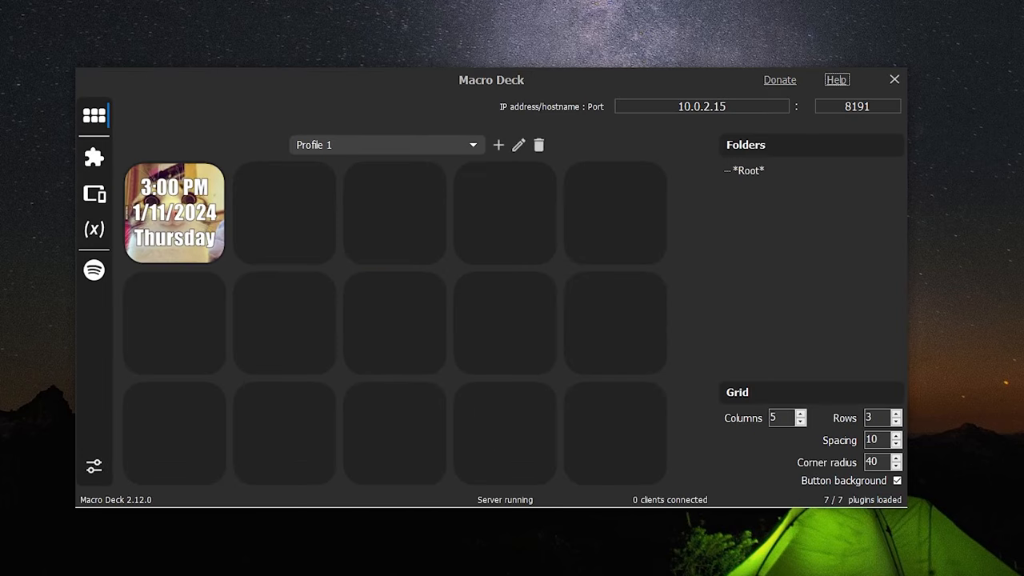
Import the PrusaSlicer logo with a quality preset as another empty button's icon.
left_click(173, 212)
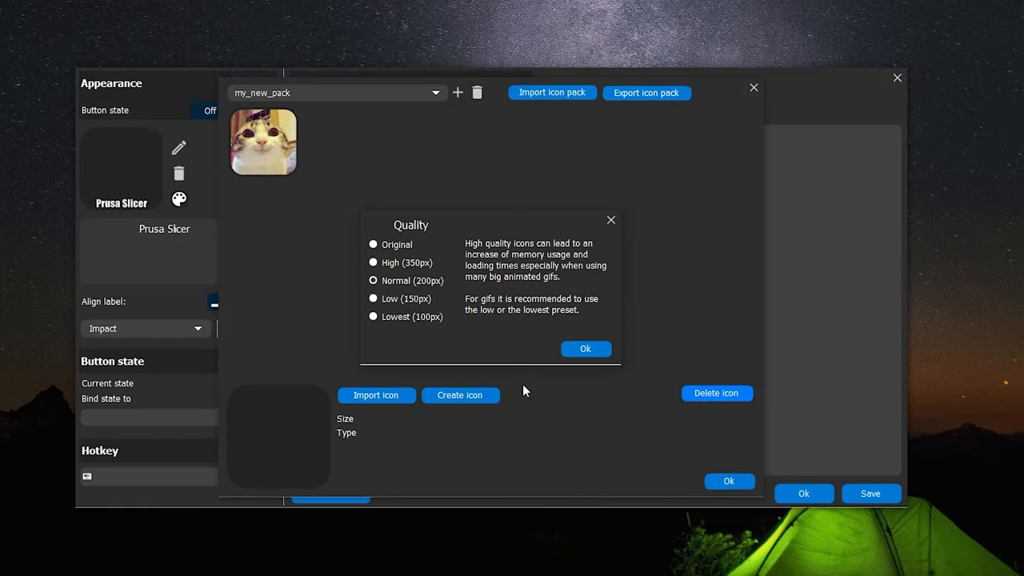
left_click(585, 349)
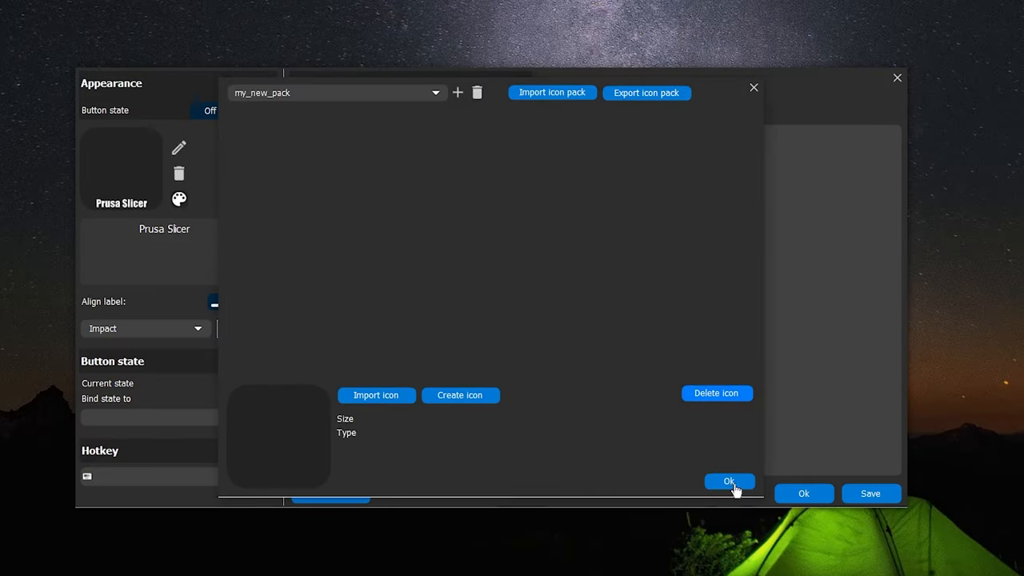
left_click(728, 480)
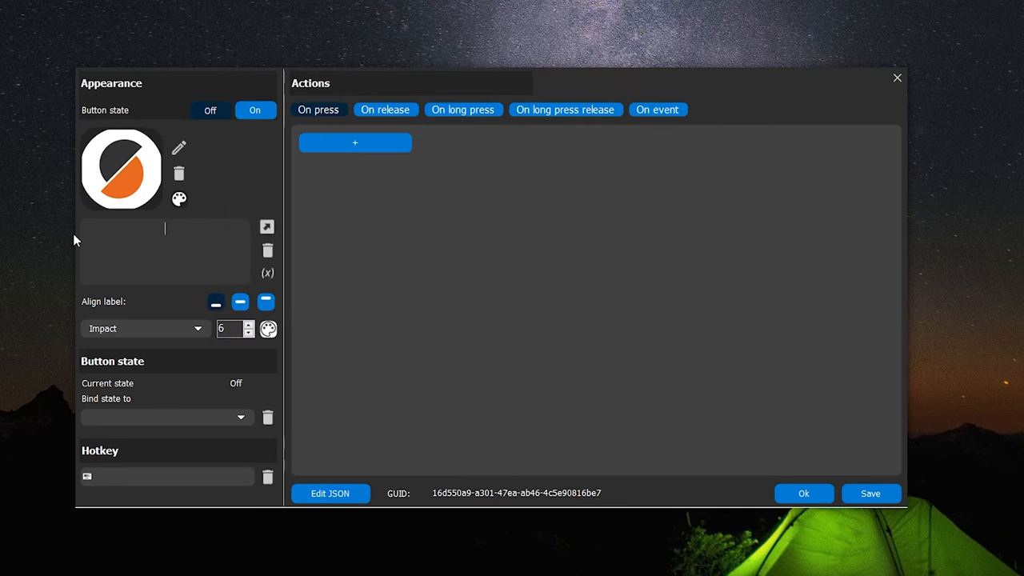
Add a Windows Utils Start application action to the PrusaSlicer button's on-press list.
left_click(355, 143)
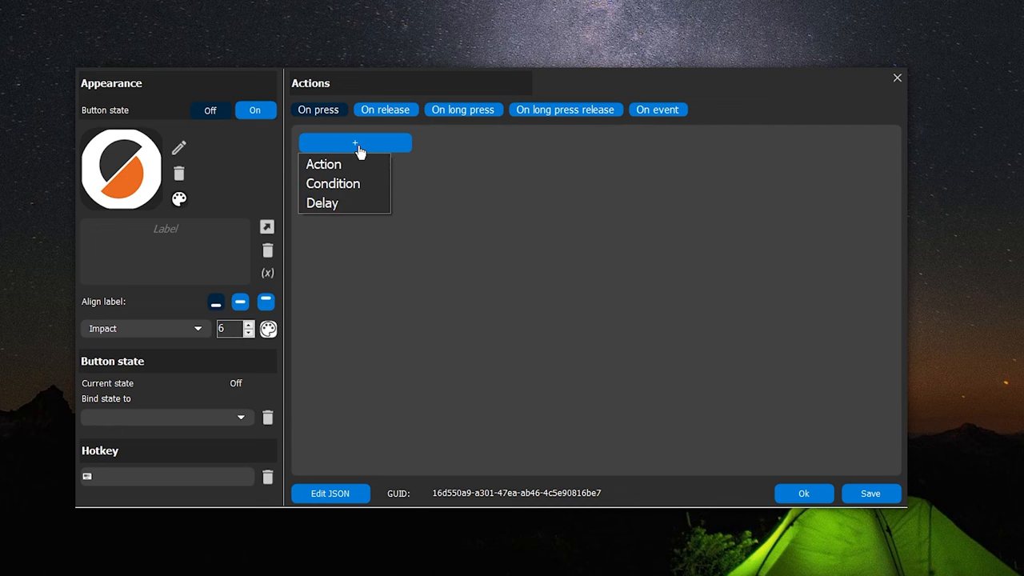
left_click(323, 163)
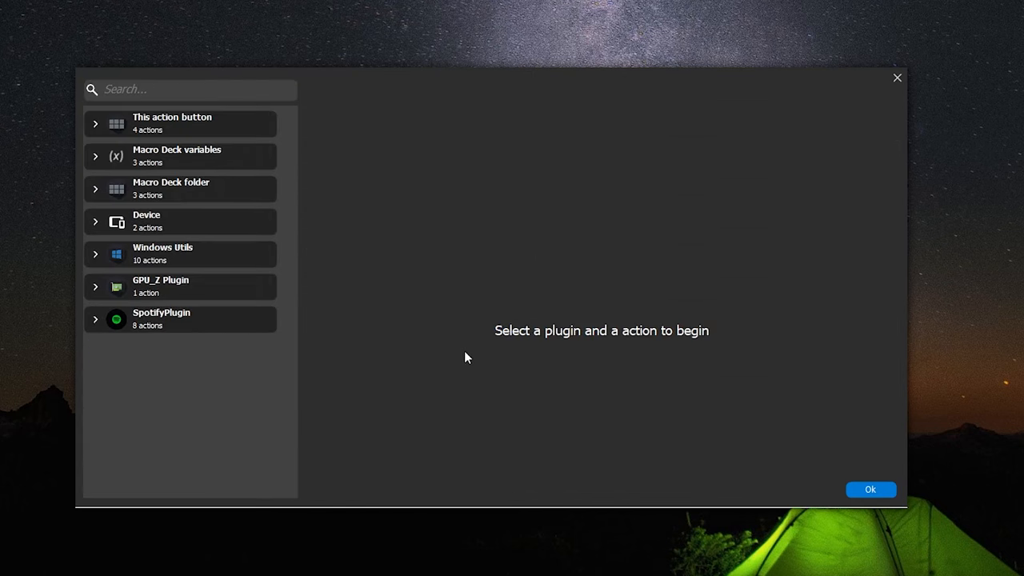
left_click(163, 253)
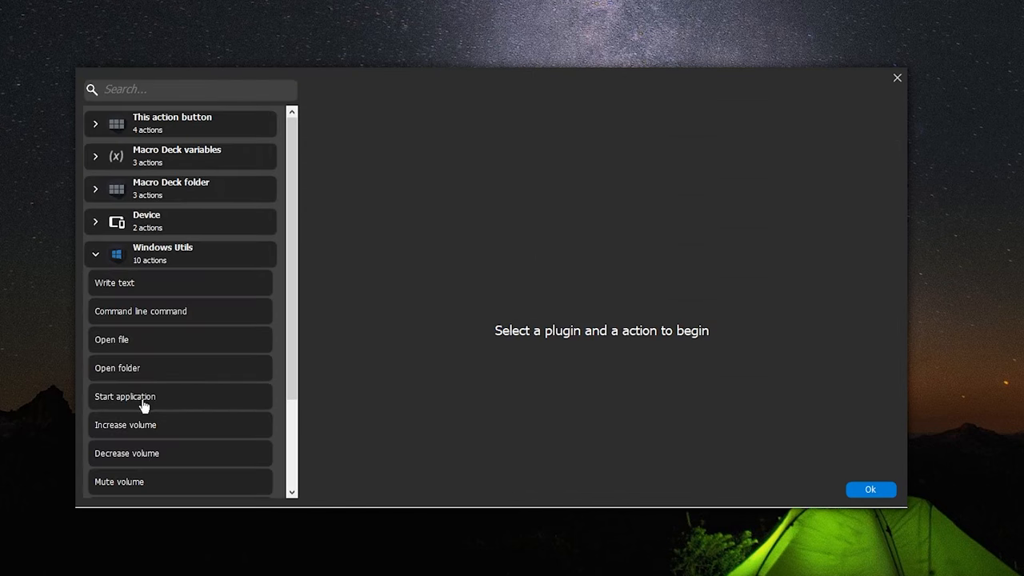
left_click(125, 397)
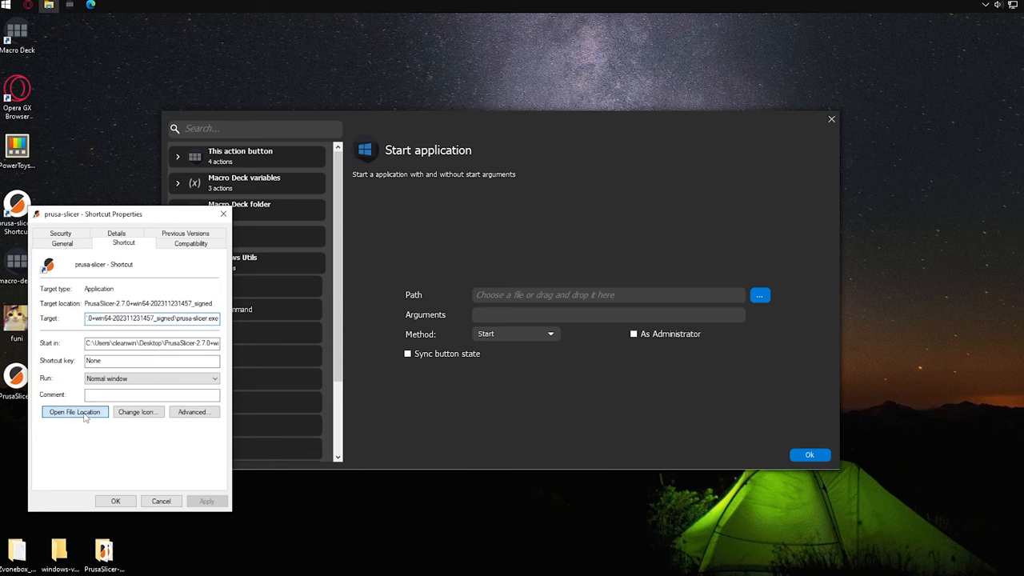
Locate prusa-slicer in its install folder and set it as the Start application path.
left_click(74, 413)
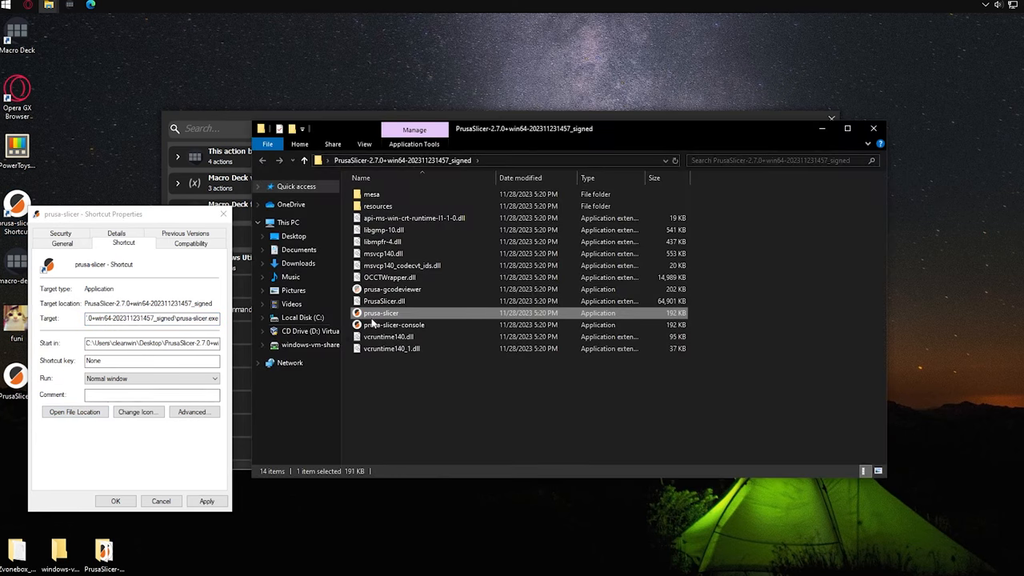
left_click(480, 160)
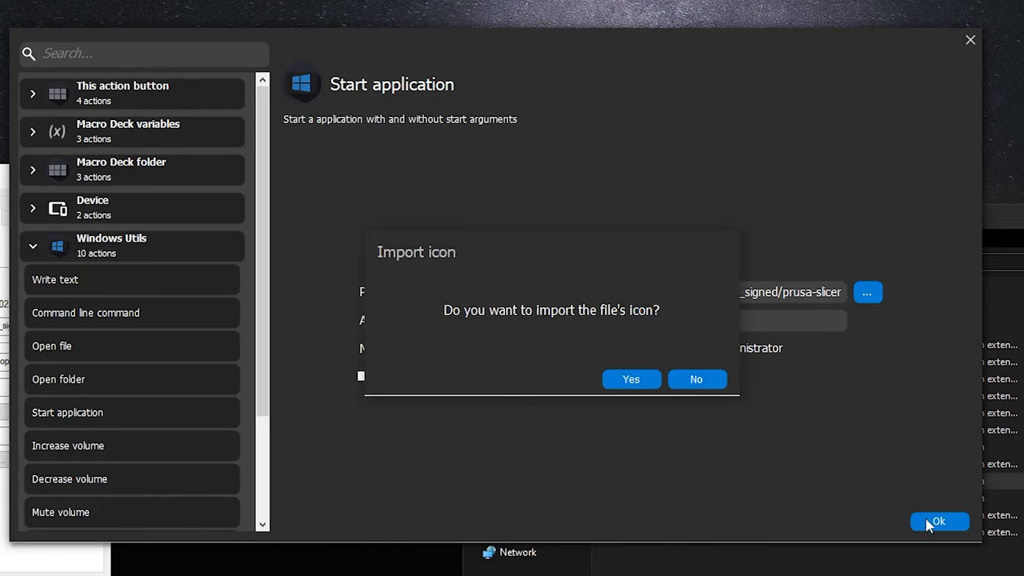
mouse_move(928, 525)
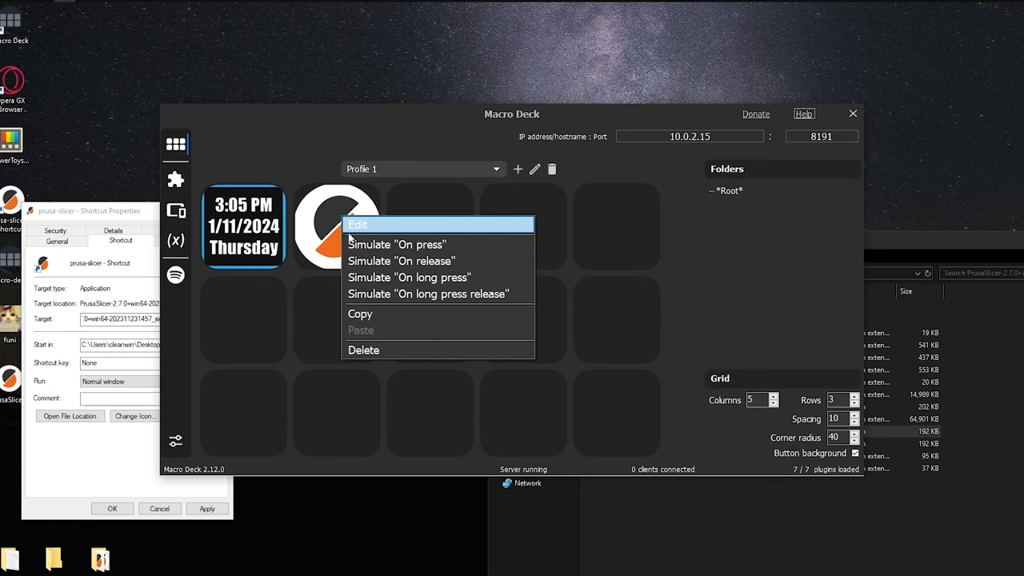
Bring up the editor for the cat-icon 'Cool script button'.
left_click(358, 224)
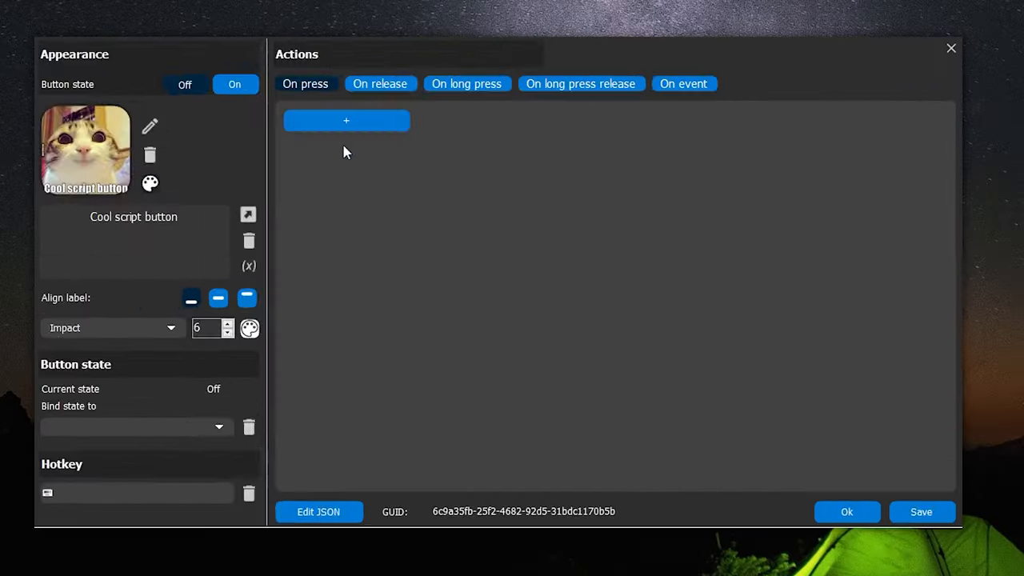
Add the script command, delay, Bingchiller launch and web-page commands, then confirm the action list.
left_click(346, 120)
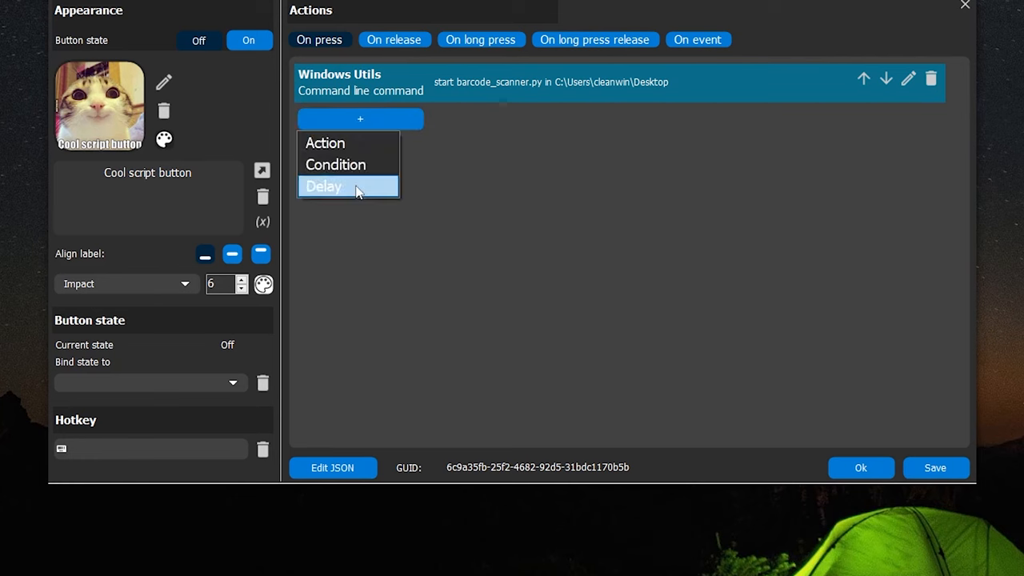
left_click(323, 185)
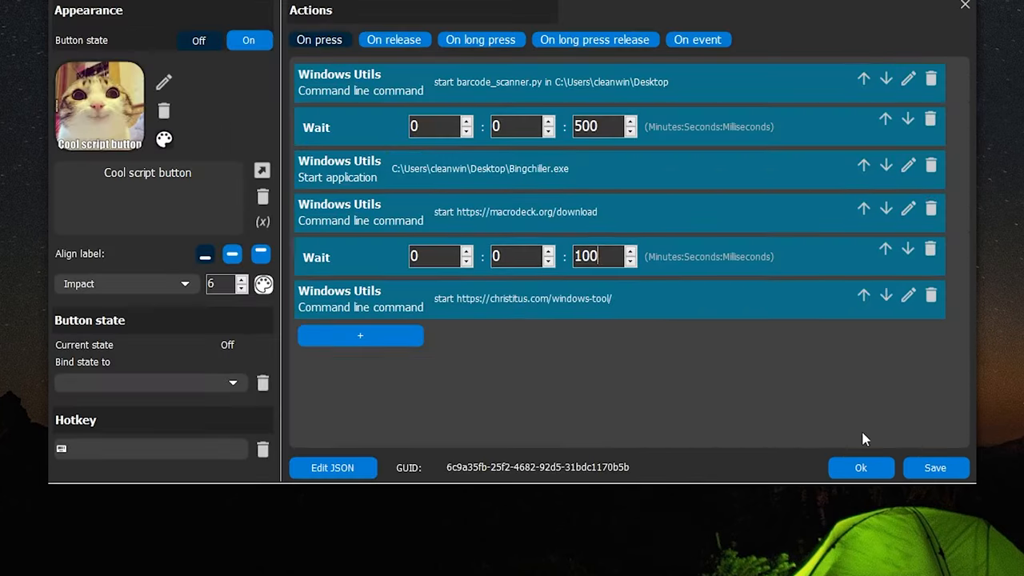
left_click(861, 467)
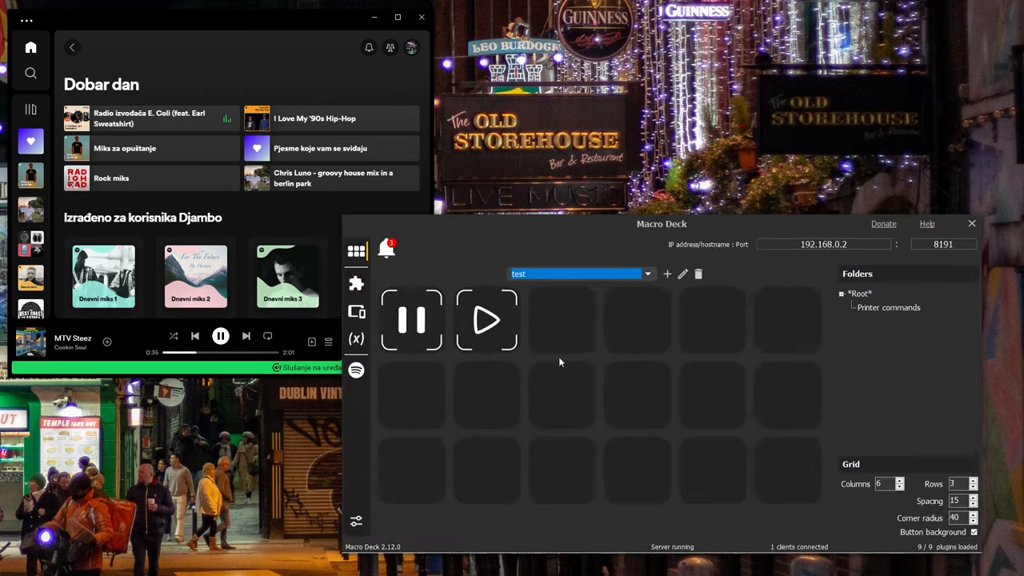
Finish the Spotify skip-track button, test it, and switch to the Folders Example profile.
left_click(487, 320)
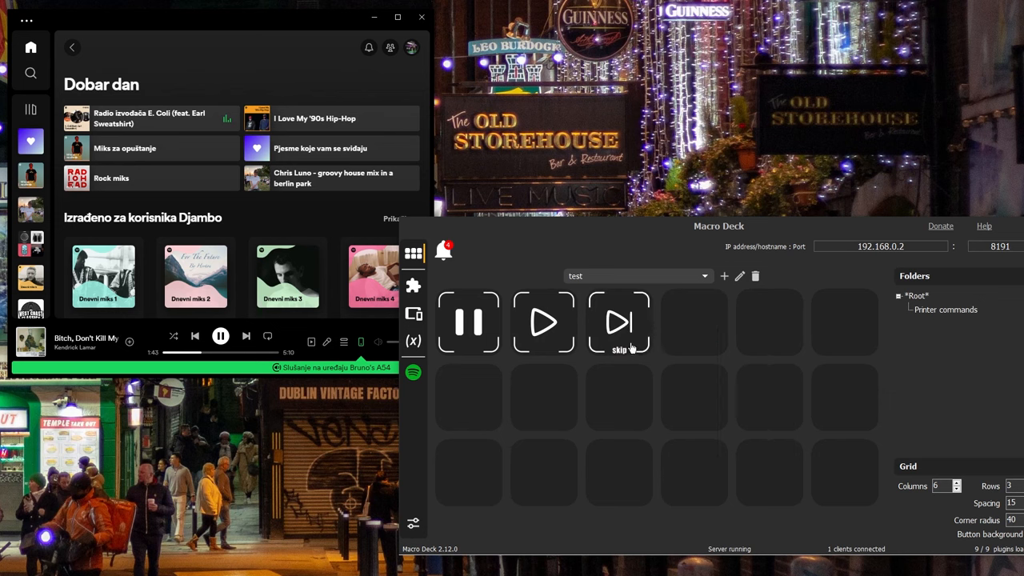
left_click(621, 323)
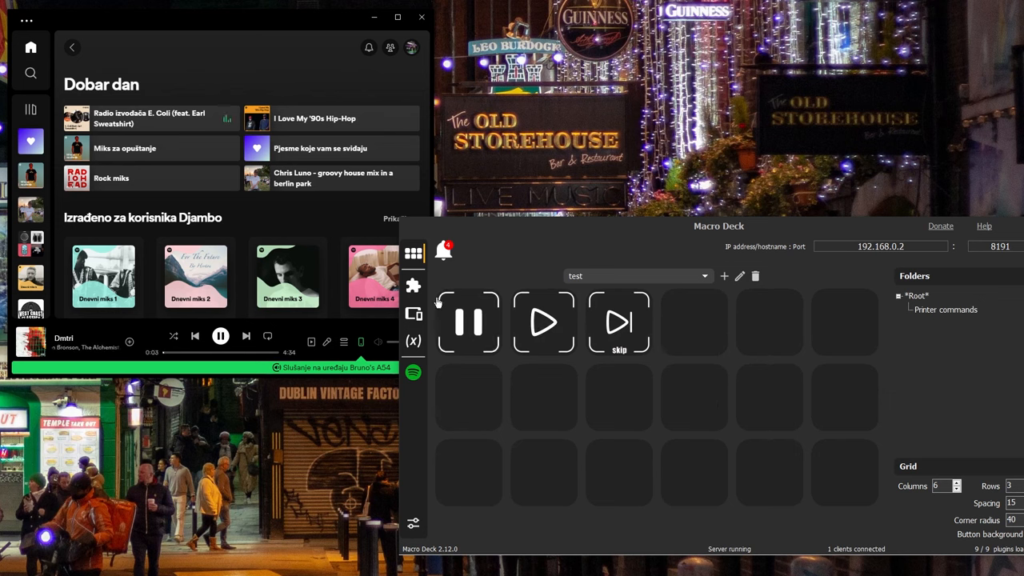
left_click(637, 275)
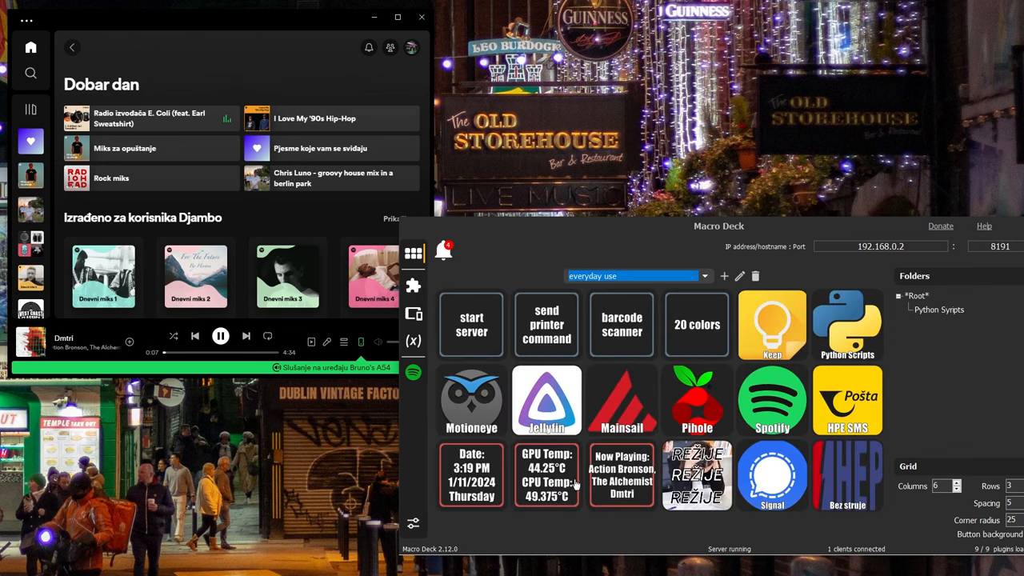
mouse_move(603, 530)
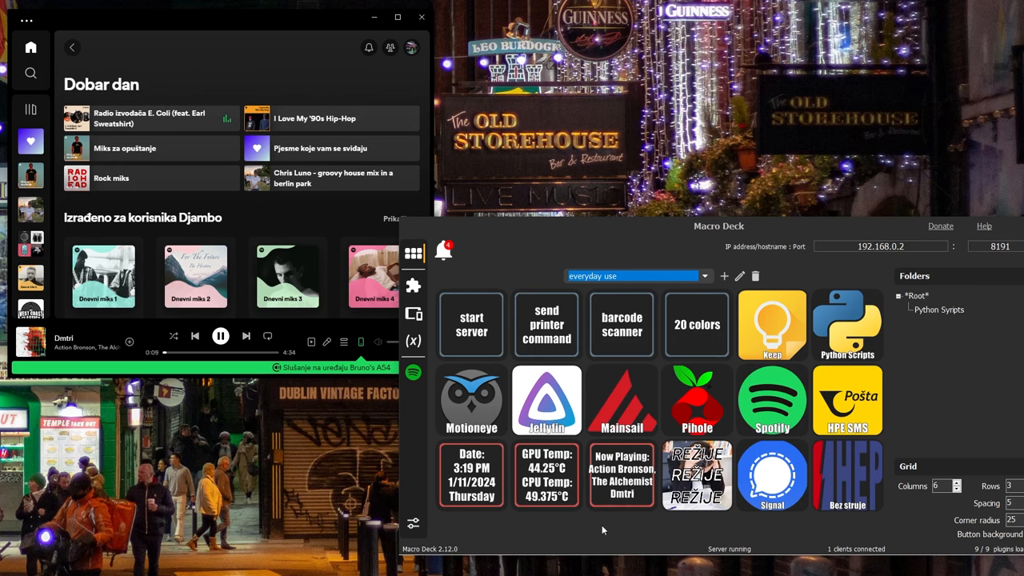
Create a 'Printer Commands' subfolder under Root.
left_click(724, 276)
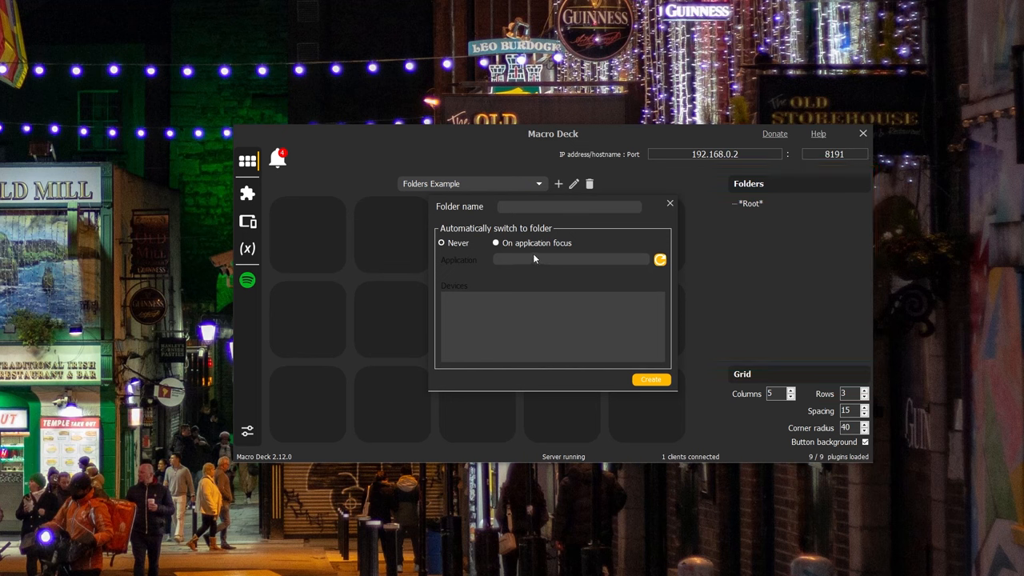
left_click(650, 380)
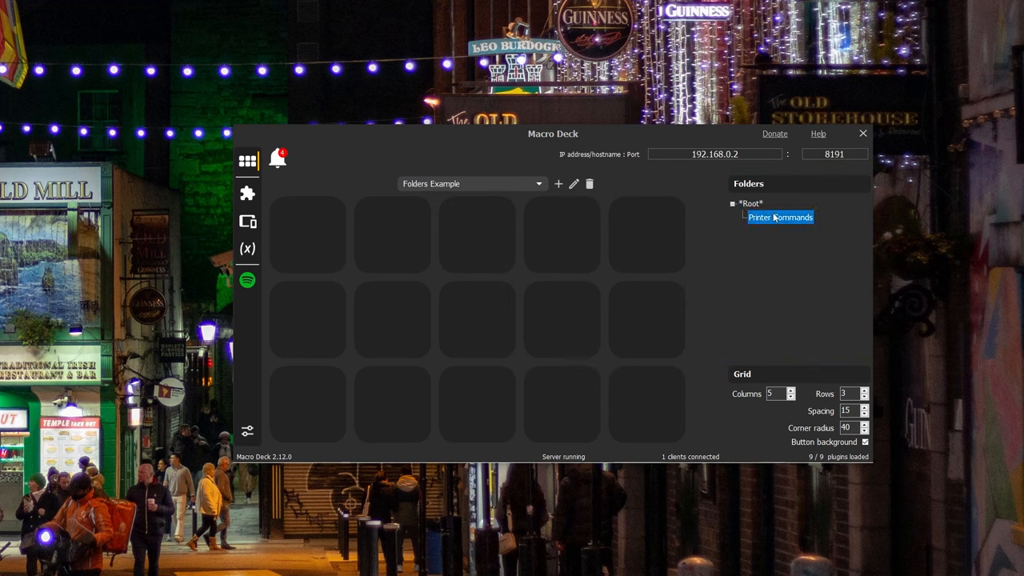
left_click(750, 202)
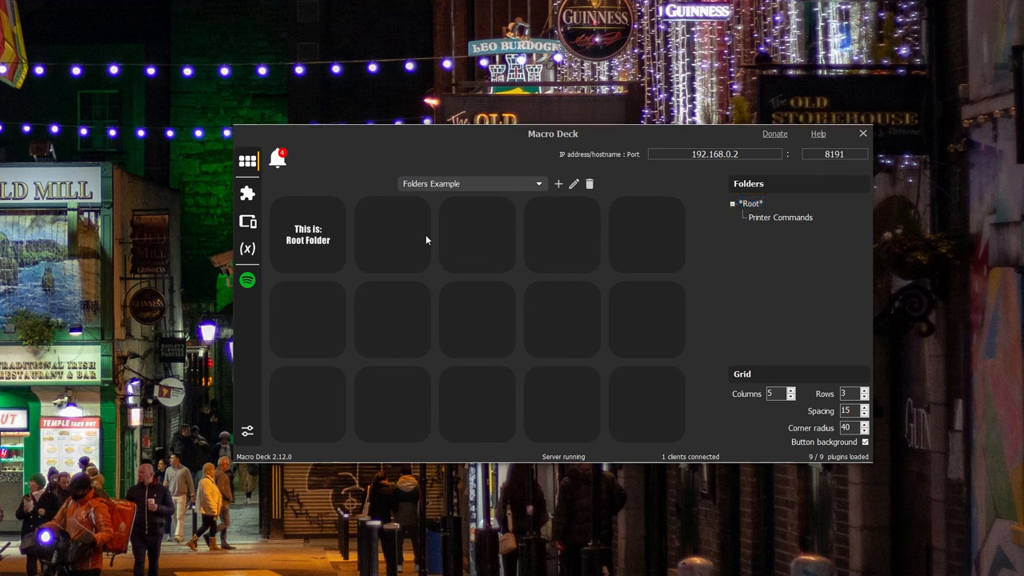
Label a new button 'Enter Printer Commands Folder' and give it a Change folder action to Printer Commands.
double_click(307, 234)
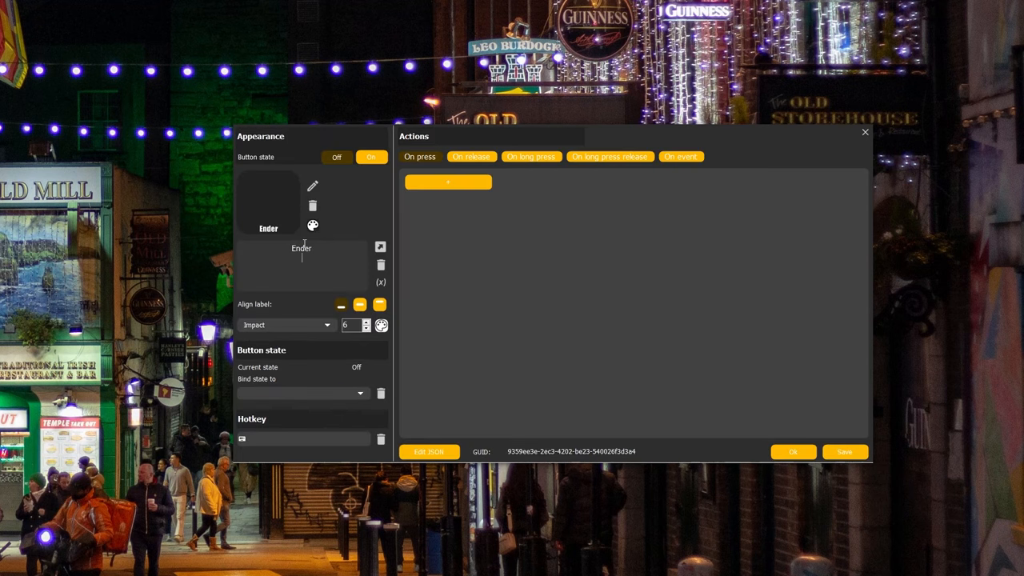
type("Enter")
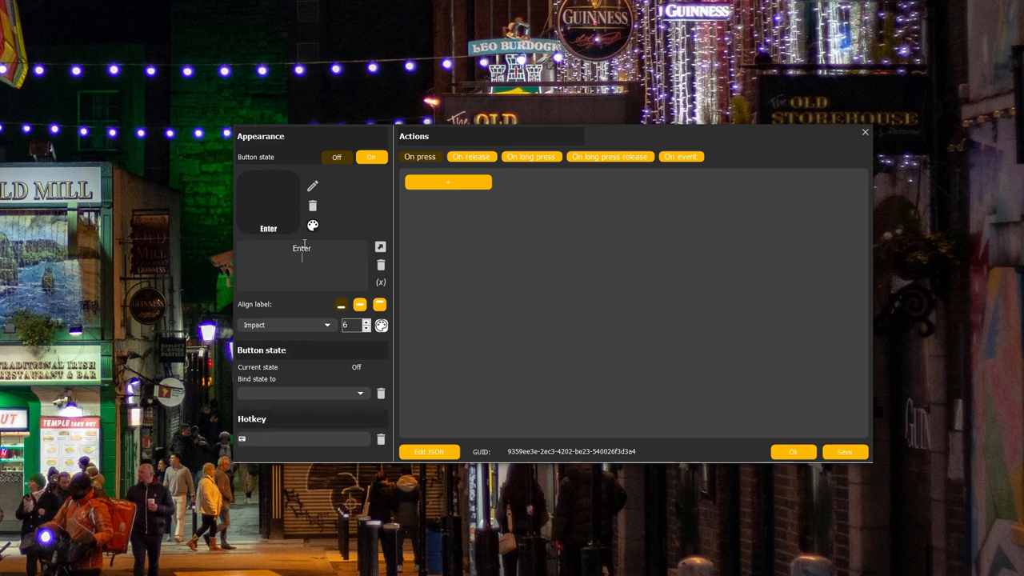
left_click(449, 182)
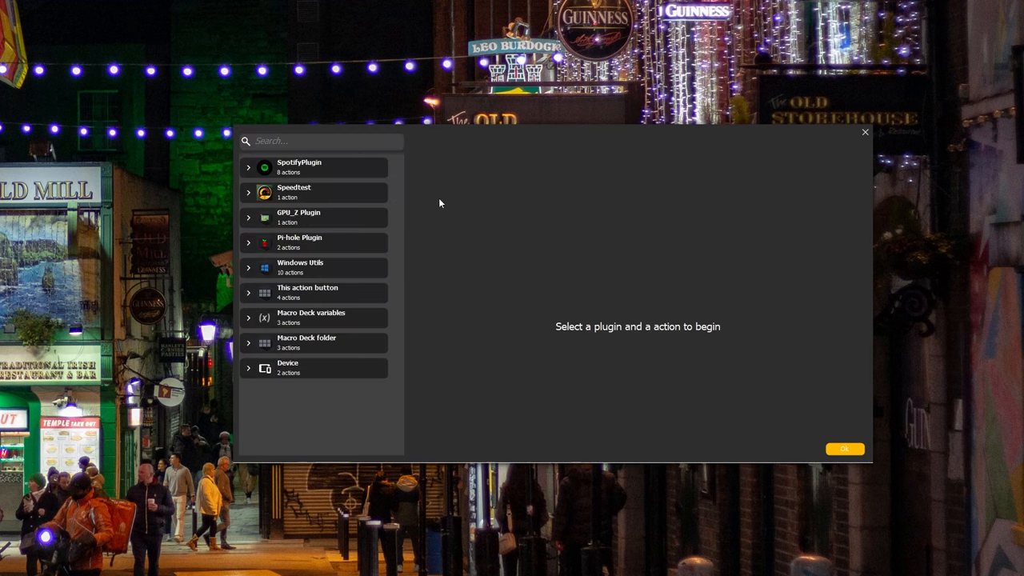
mouse_move(256, 348)
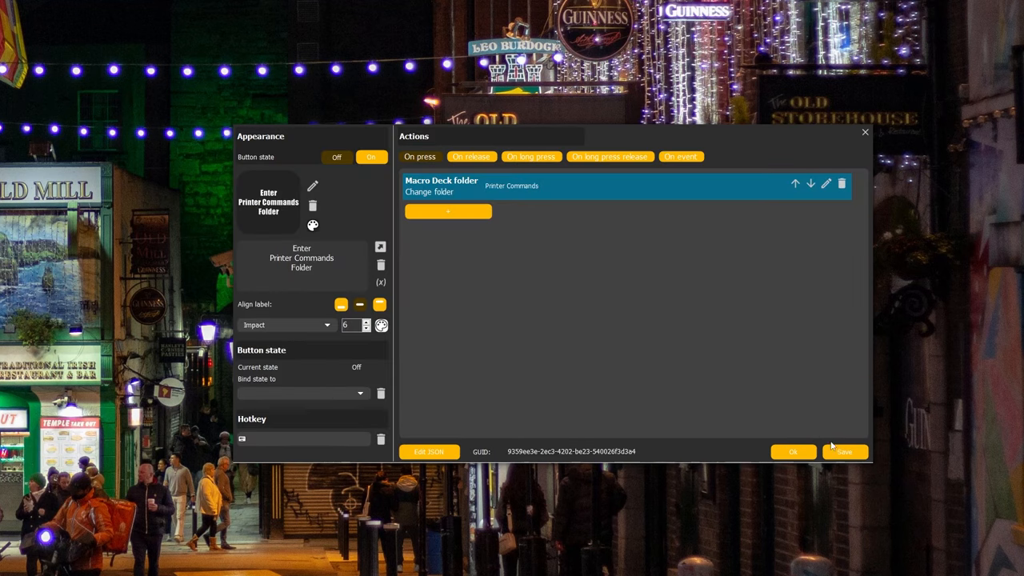
right_click(393, 234)
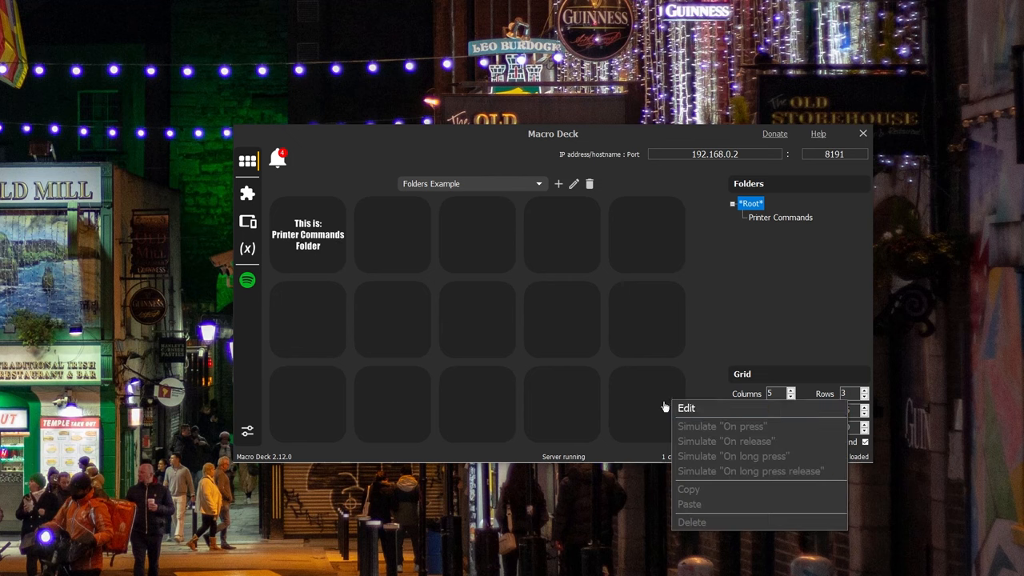
Label a new folder-icon button 'Go Back' and assign the Go to parent folder action.
left_click(685, 408)
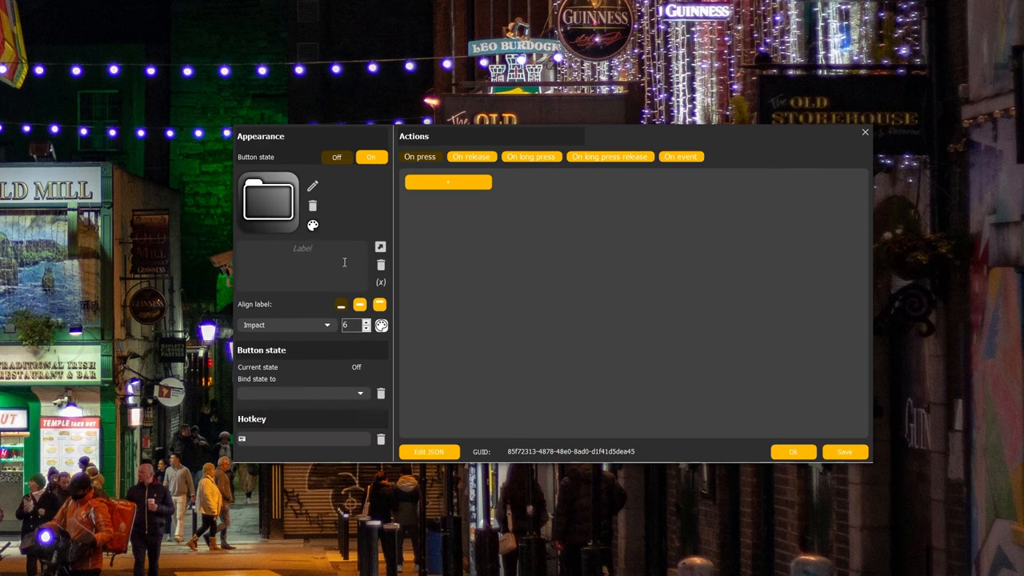
type("Go Back")
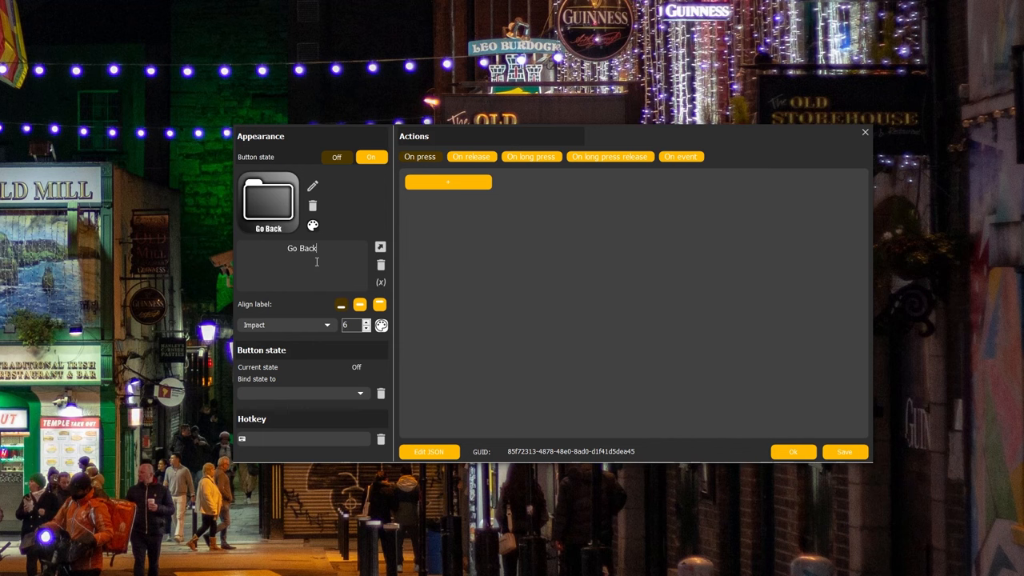
left_click(448, 182)
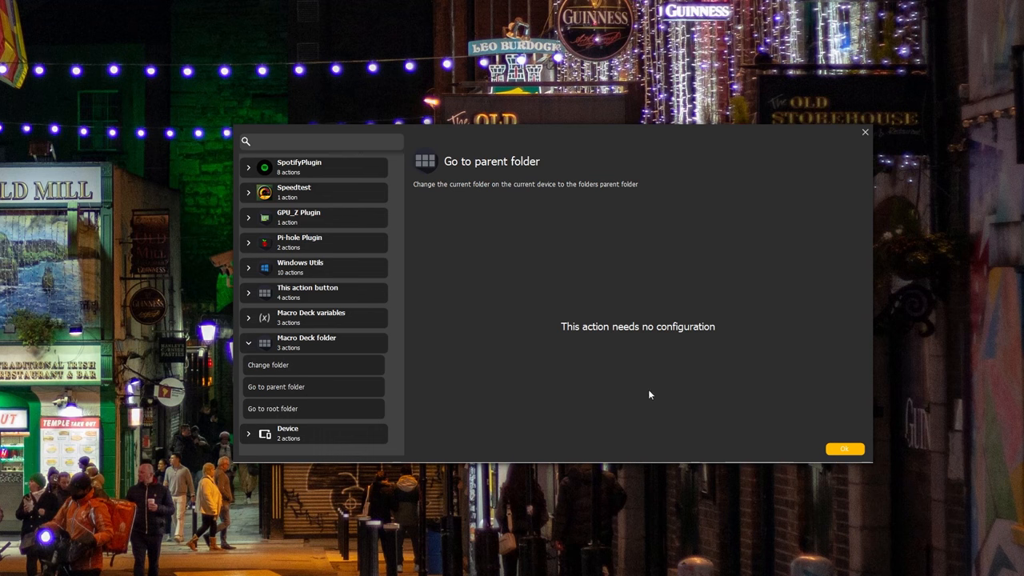
mouse_move(275, 390)
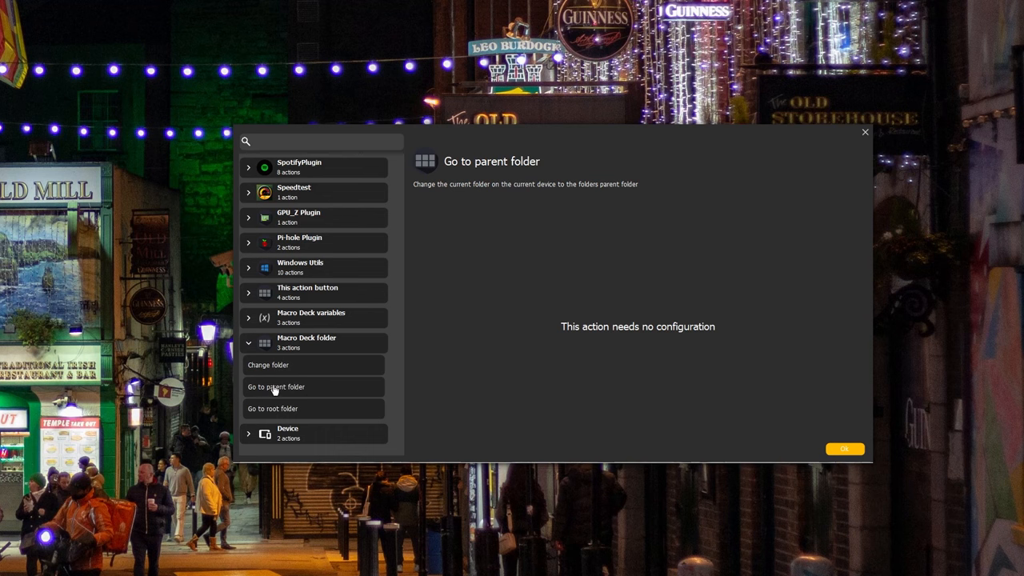